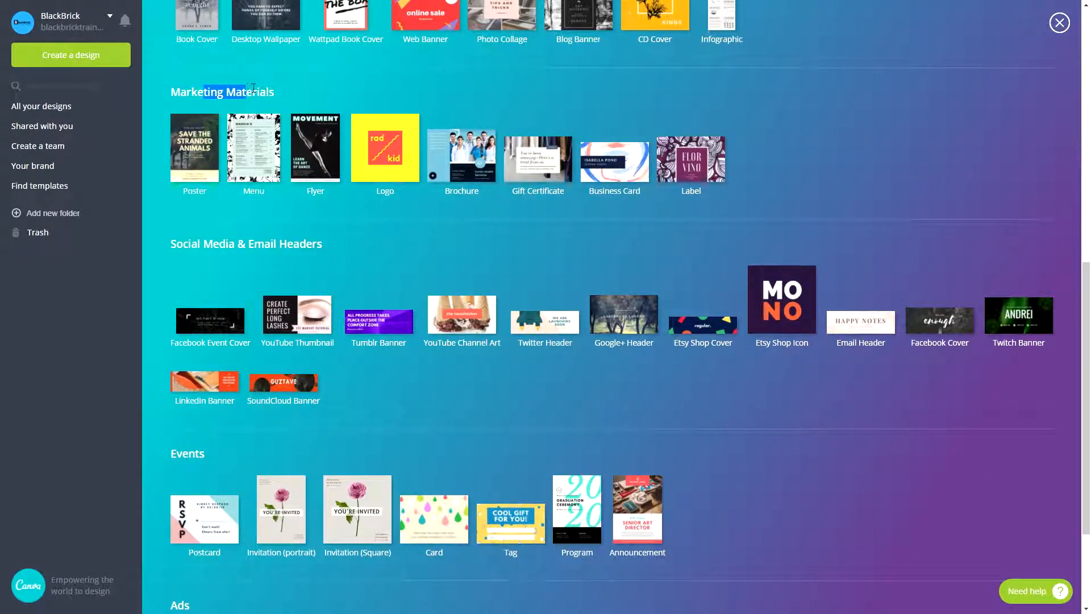
mouse_move(385, 148)
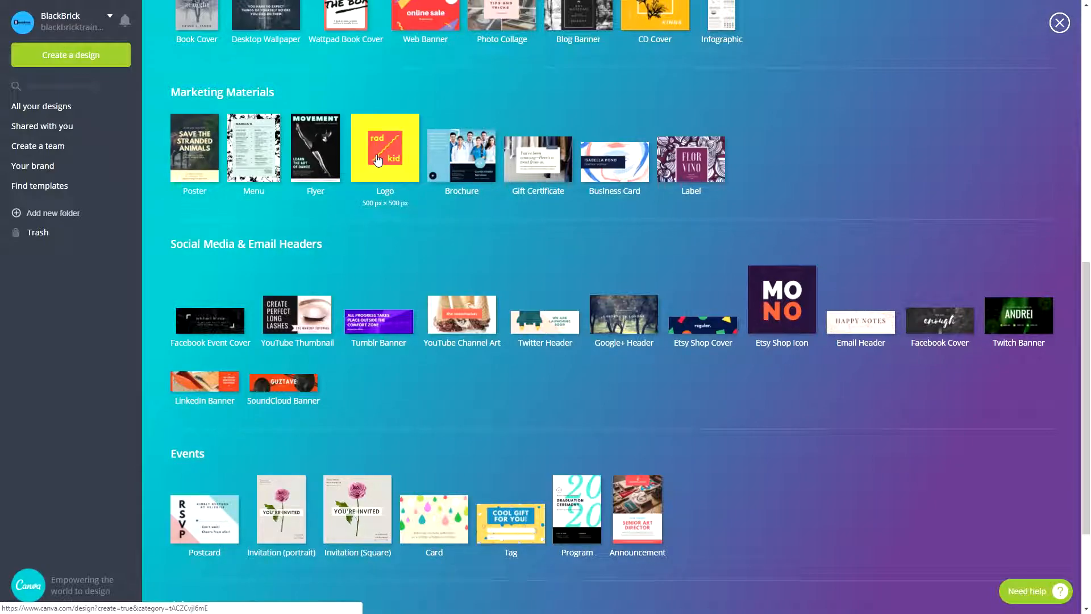
- Create a blank 500 × 500 px Logo design from the Marketing Materials gallery
click(384, 146)
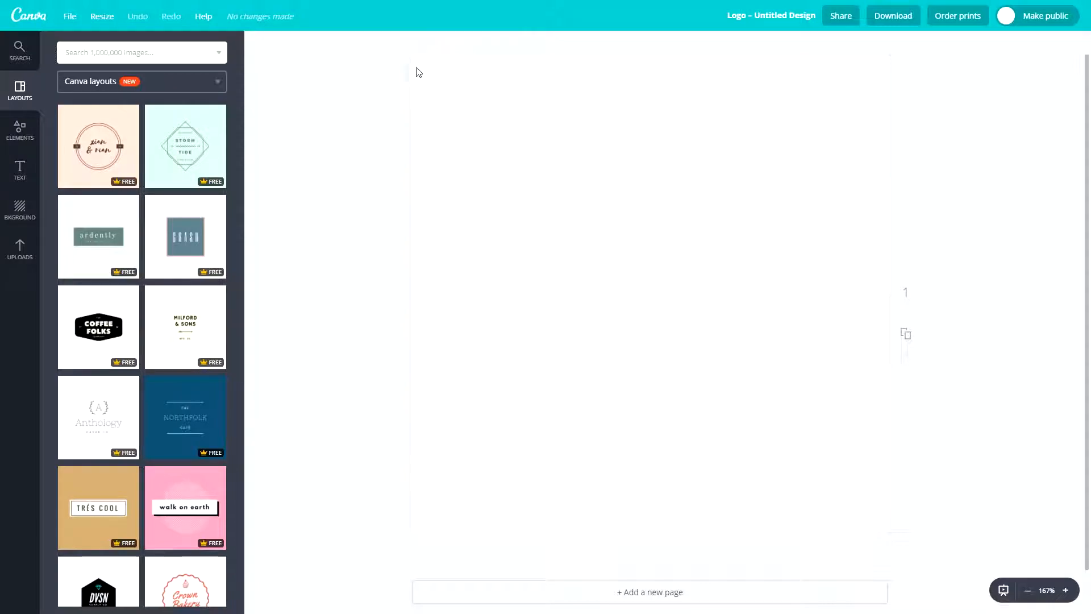
mouse_move(431, 258)
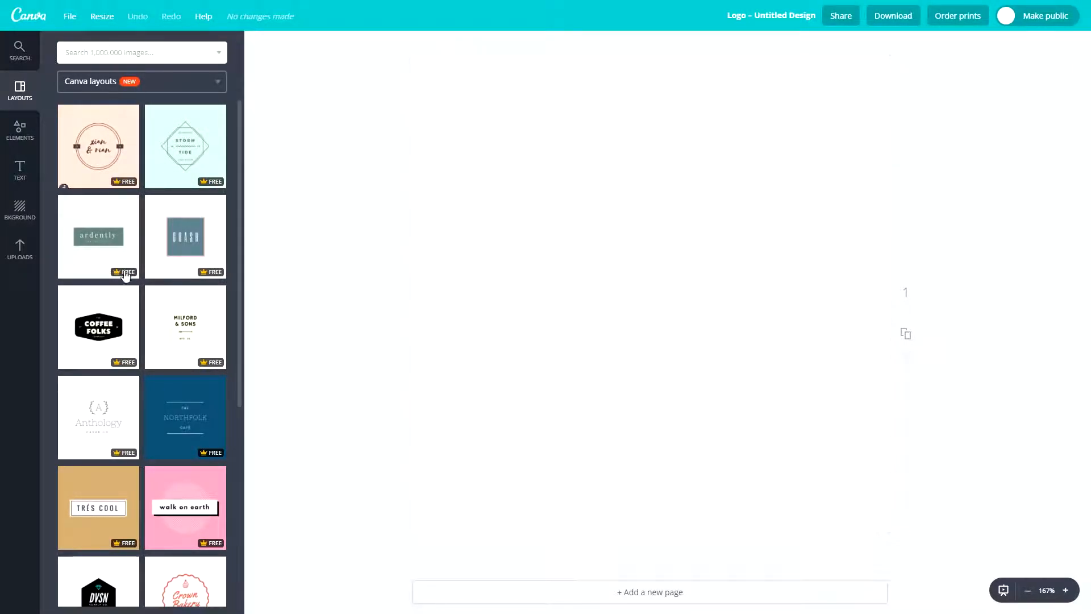
scroll(down, 3)
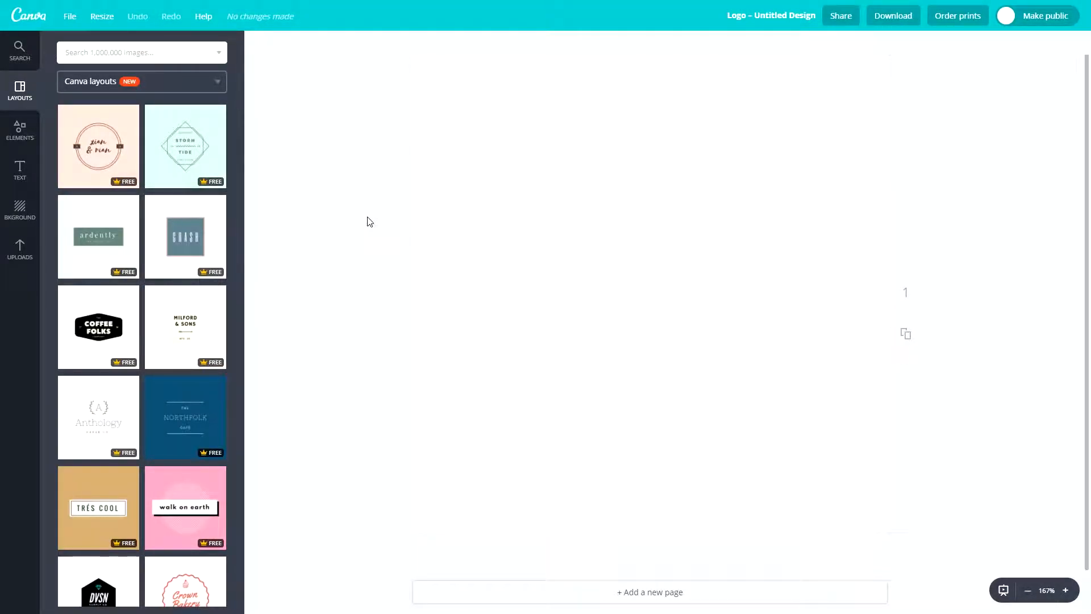
mouse_move(771, 15)
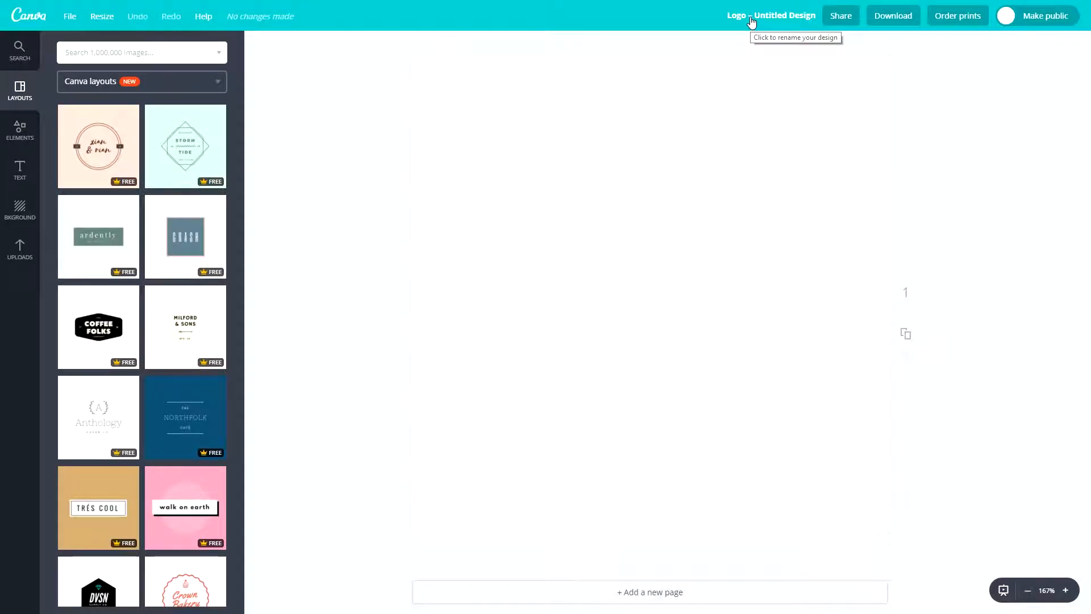
- Change the design title from untitled to 'Logo Design' and confirm it
click(771, 16)
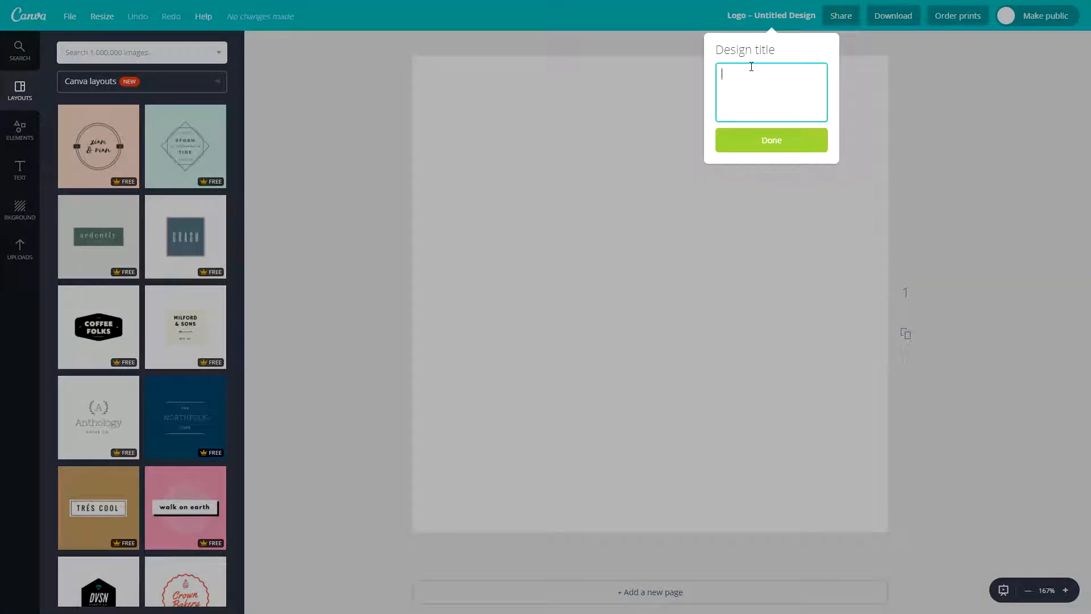
text(L)
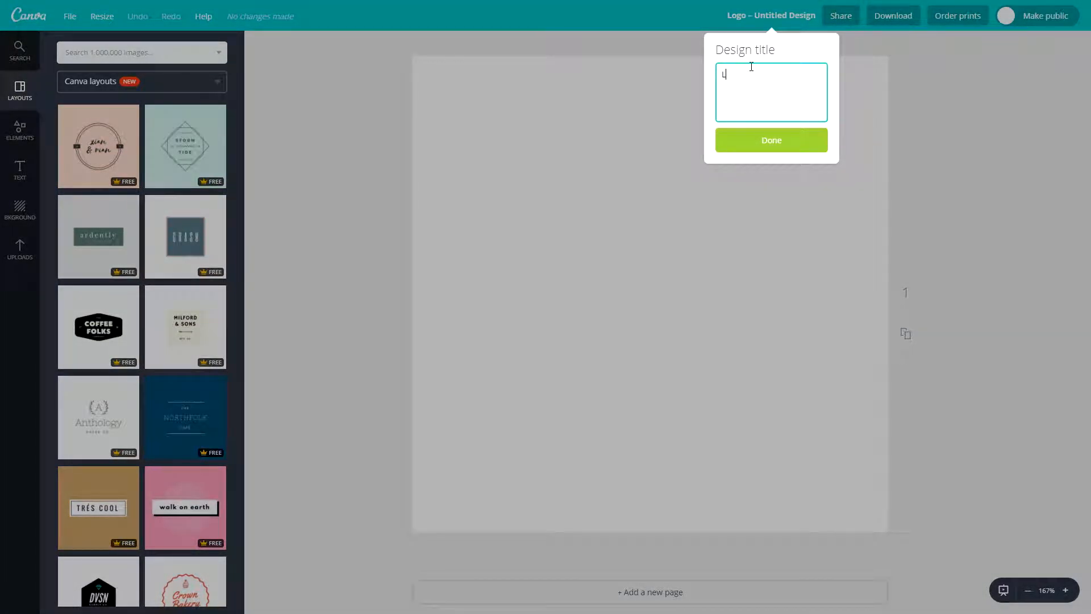
text(Logo Design)
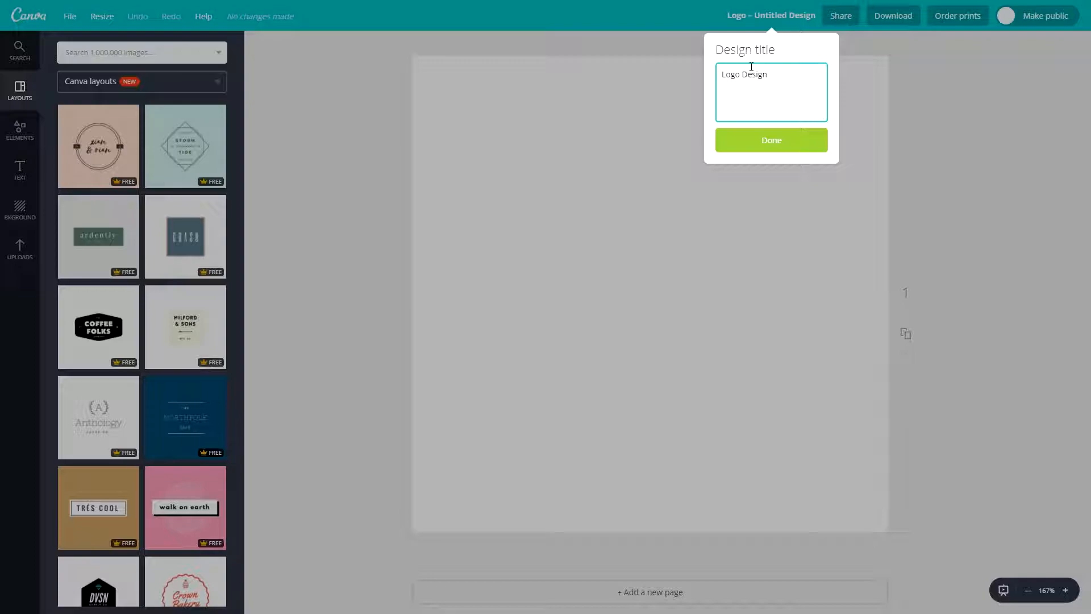
click(770, 140)
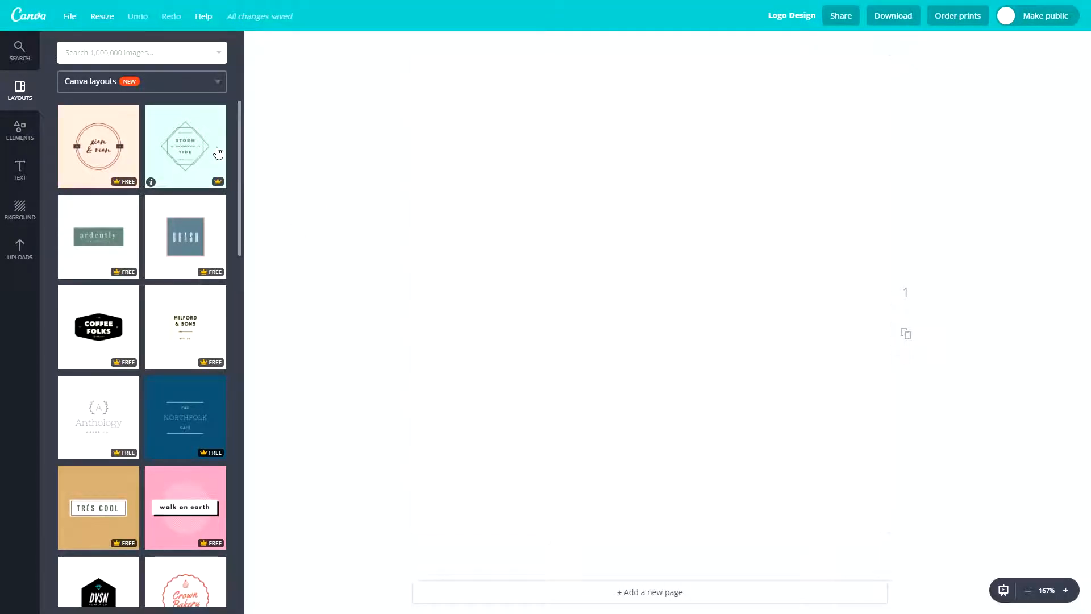
- Browse the Layouts panel and apply the grey 'moslei de konstruktion co.' template
scroll(down, 3)
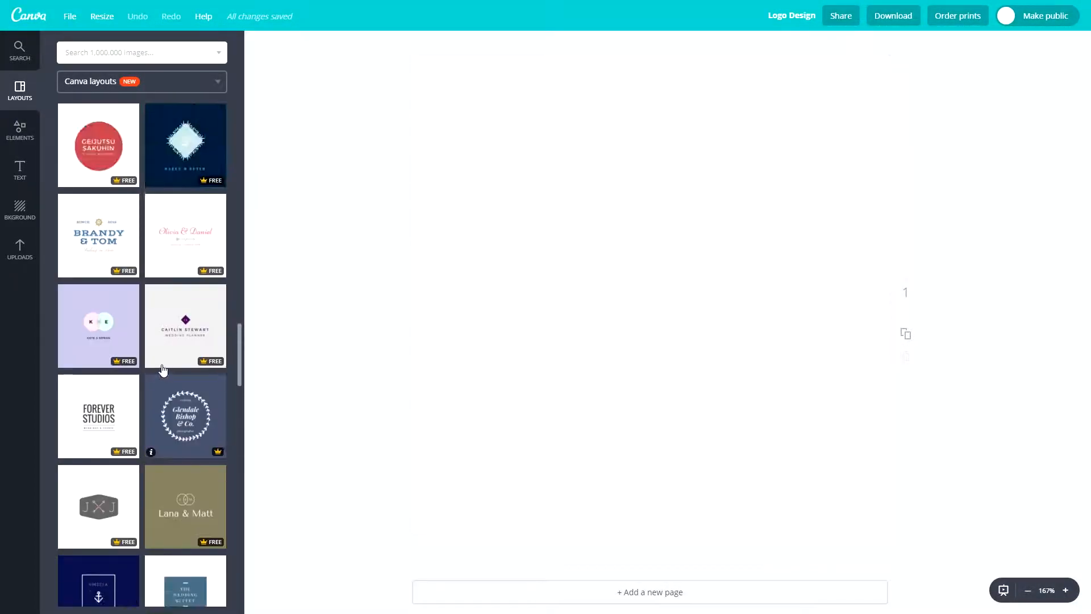
scroll(down, 3)
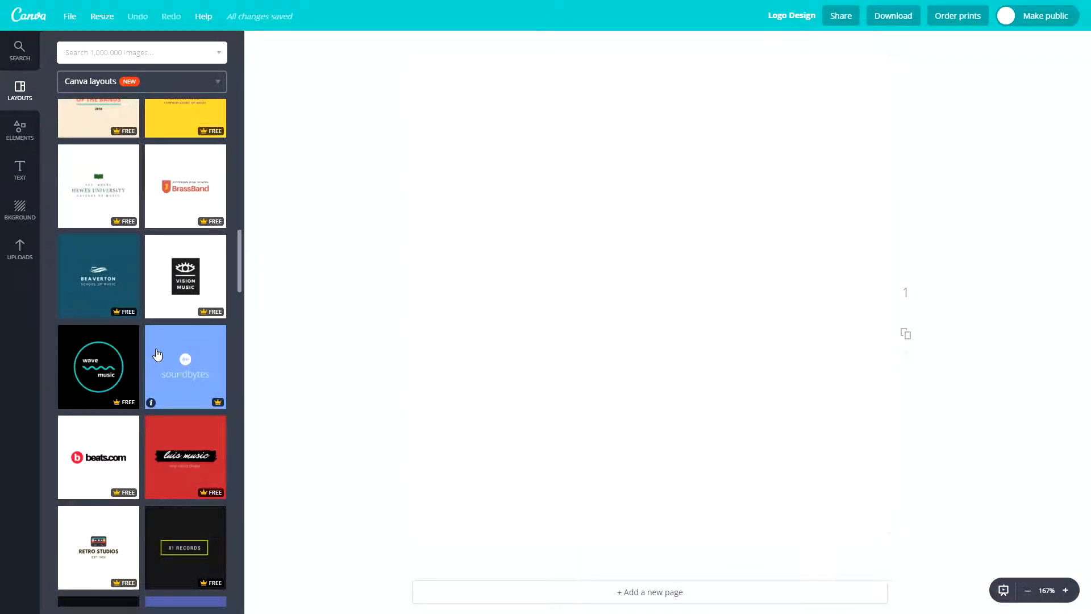
scroll(down, 3)
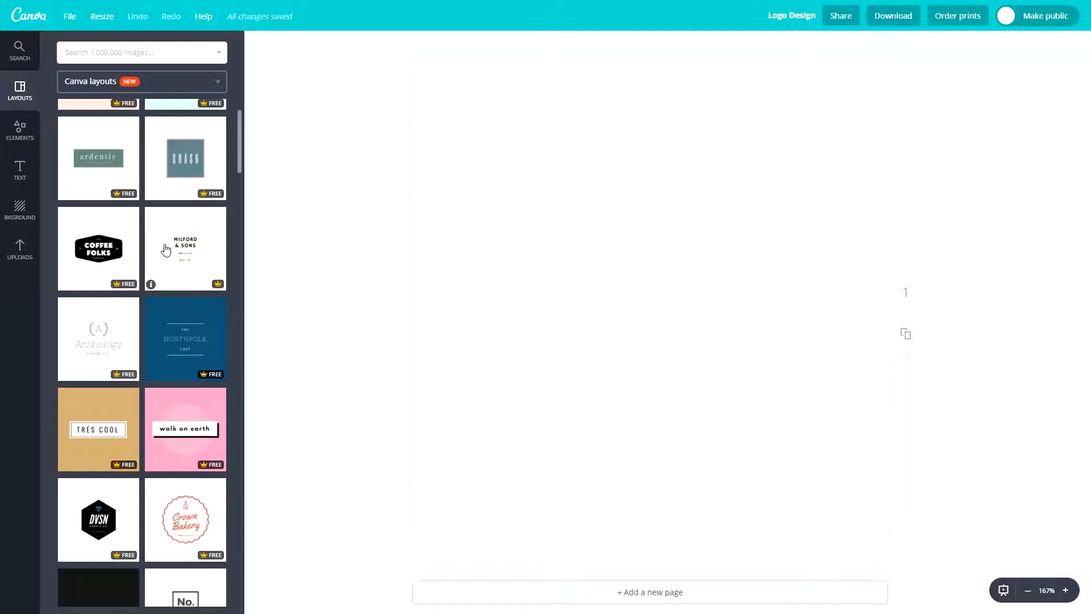
scroll(down, 3)
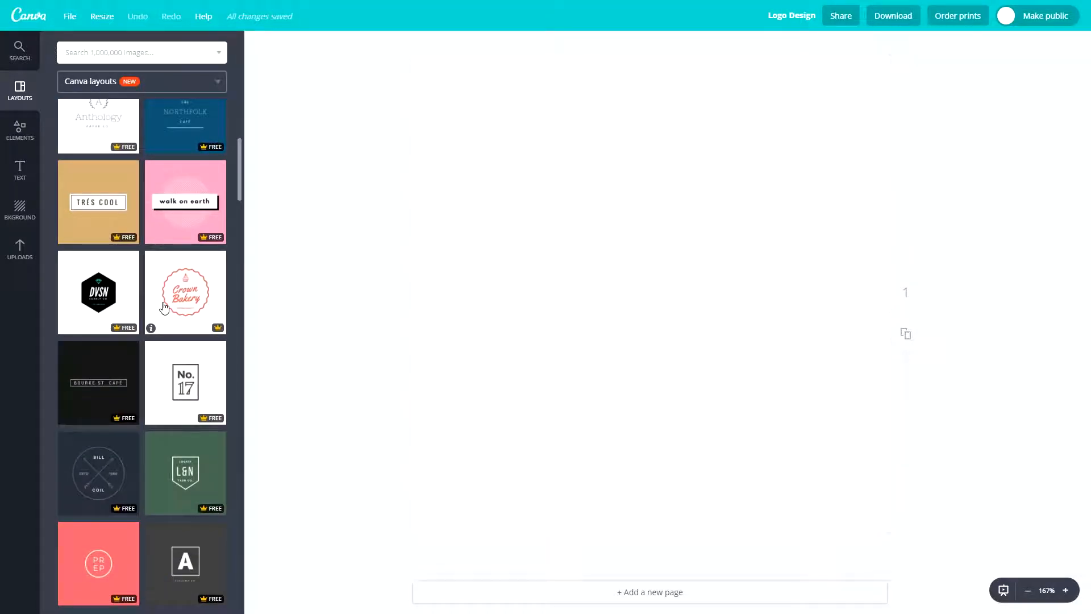
scroll(down, 3)
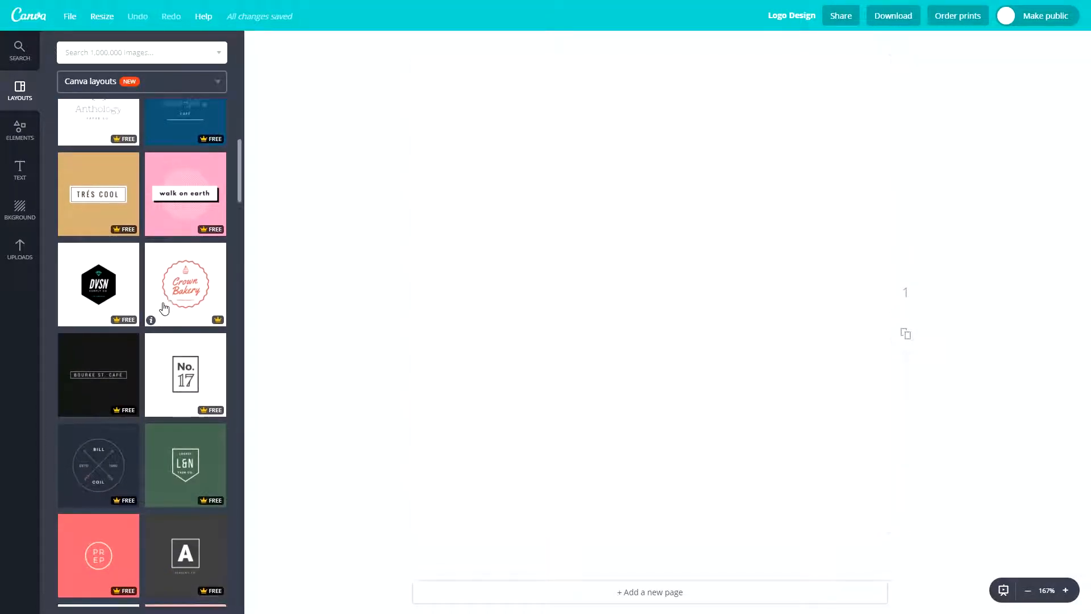
scroll(down, 3)
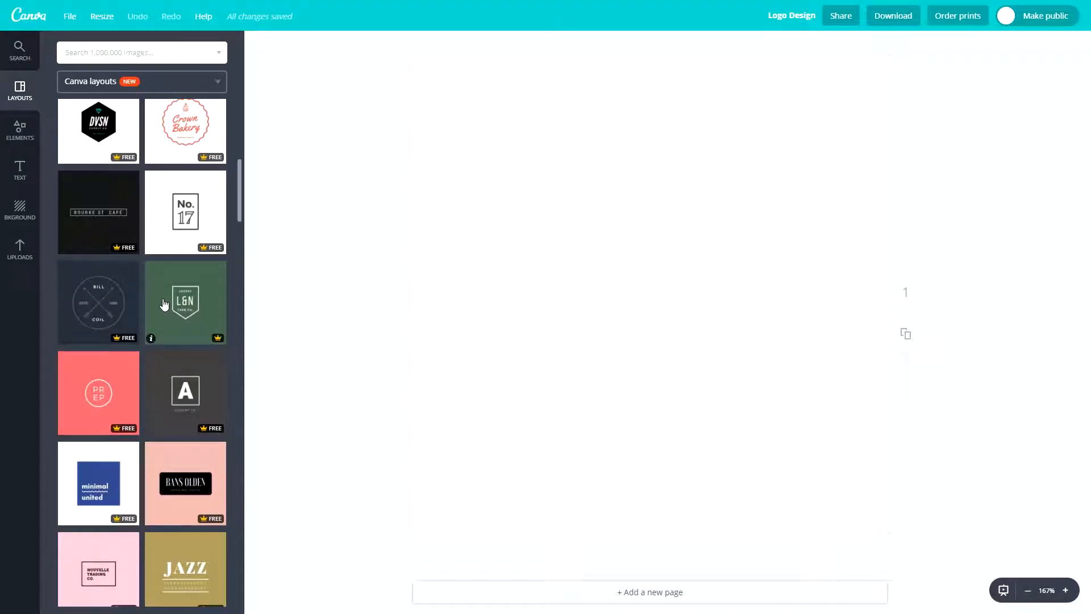
scroll(down, 3)
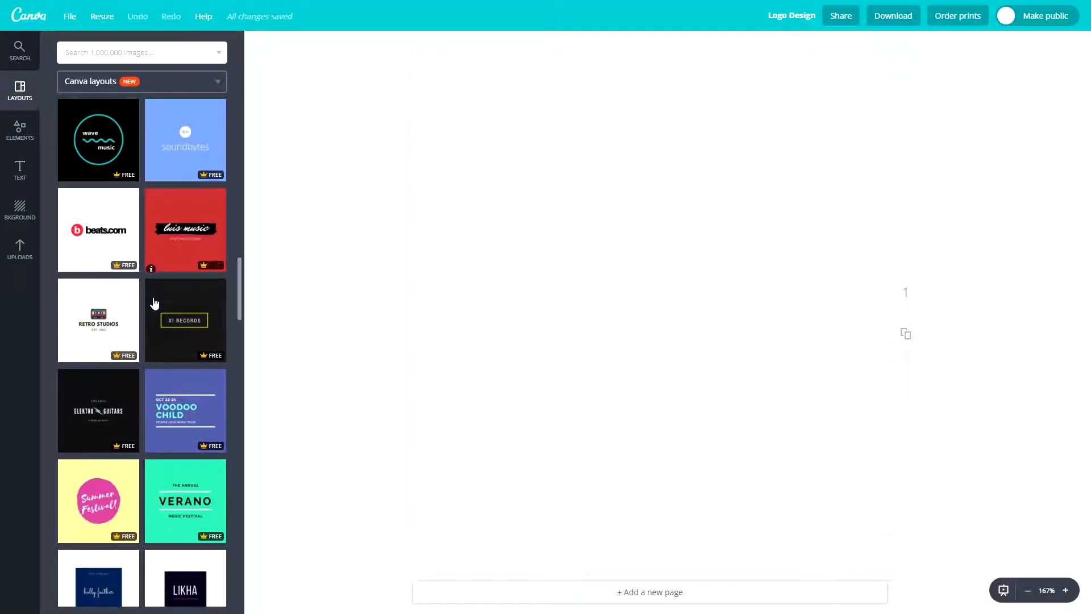
scroll(down, 3)
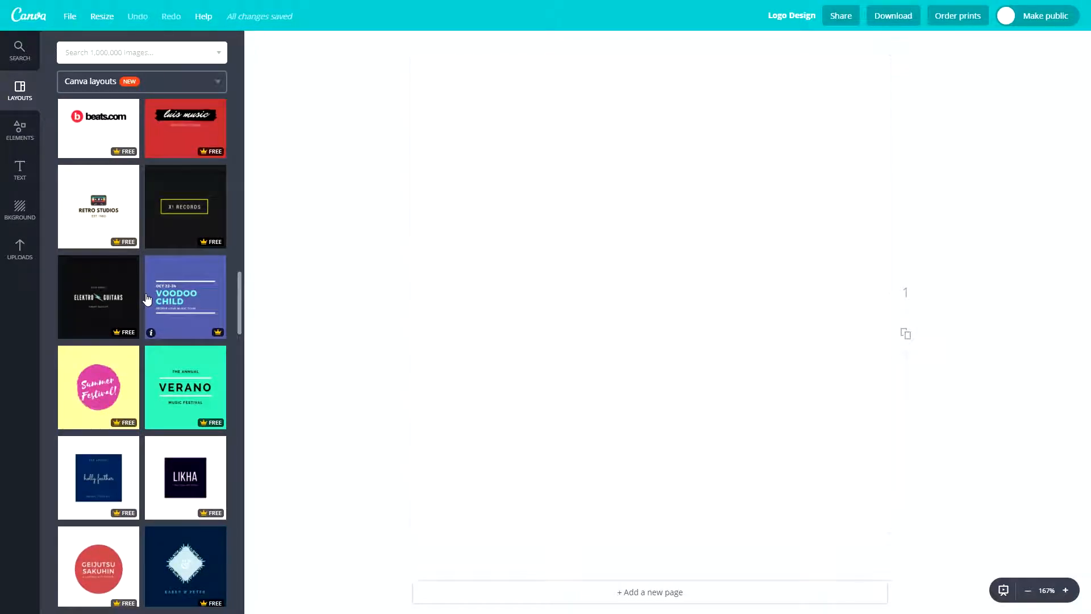
scroll(down, 3)
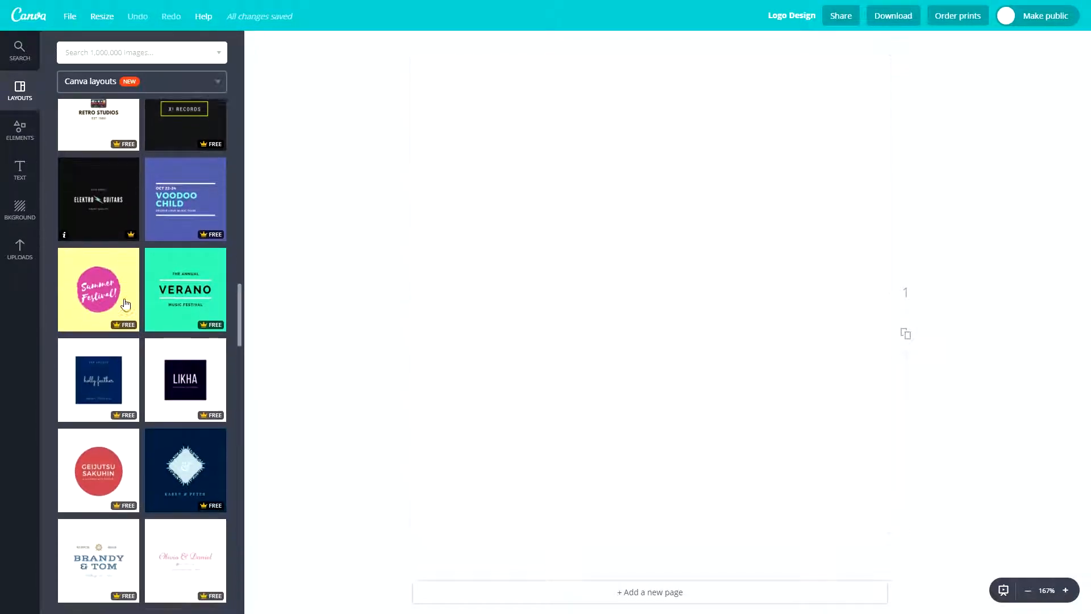
scroll(down, 3)
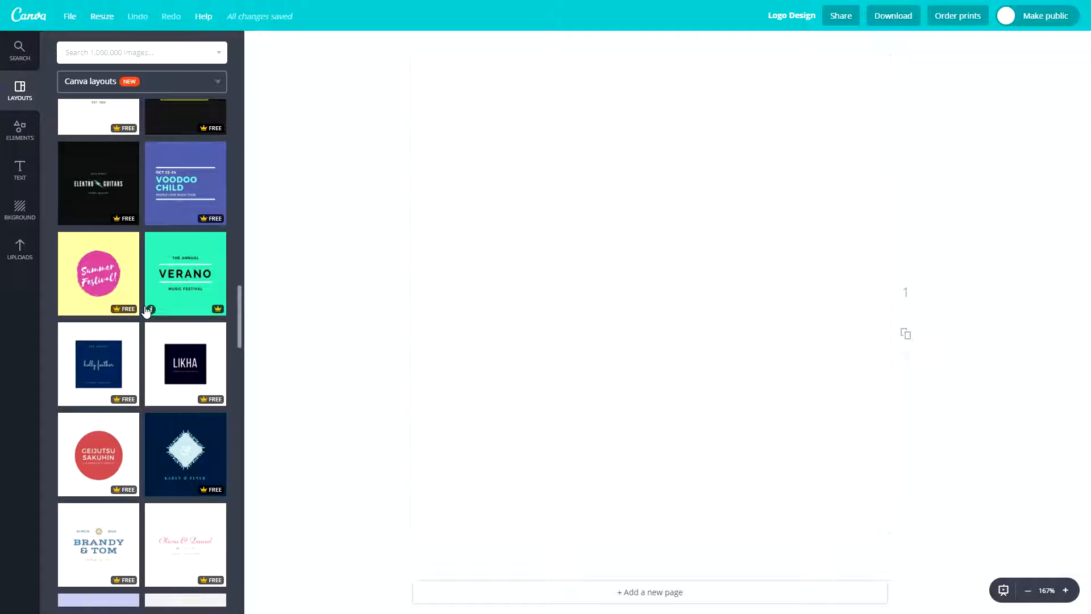
scroll(down, 3)
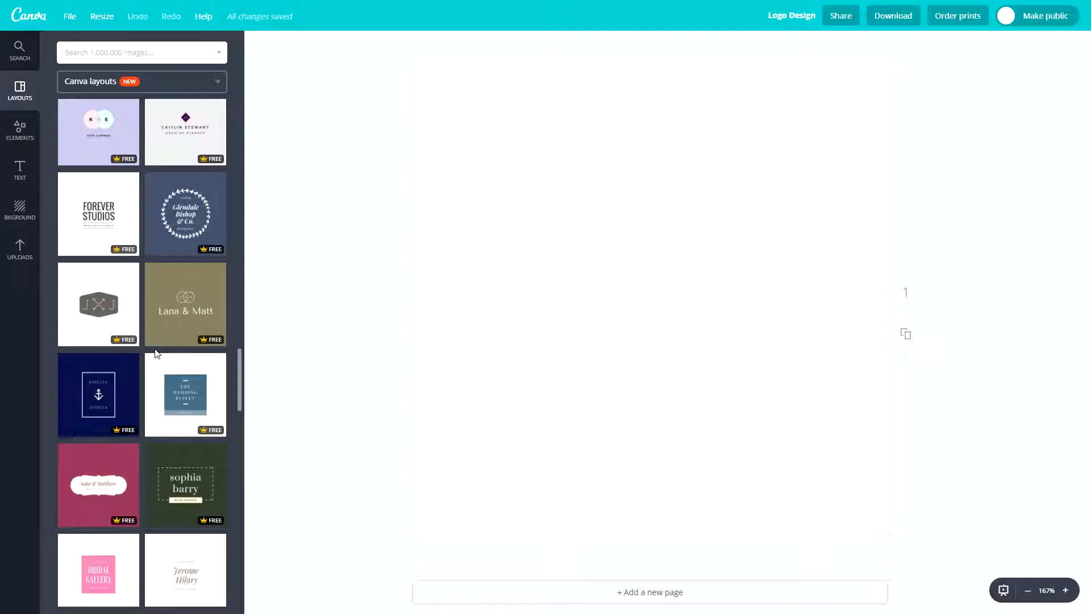
mouse_move(120, 232)
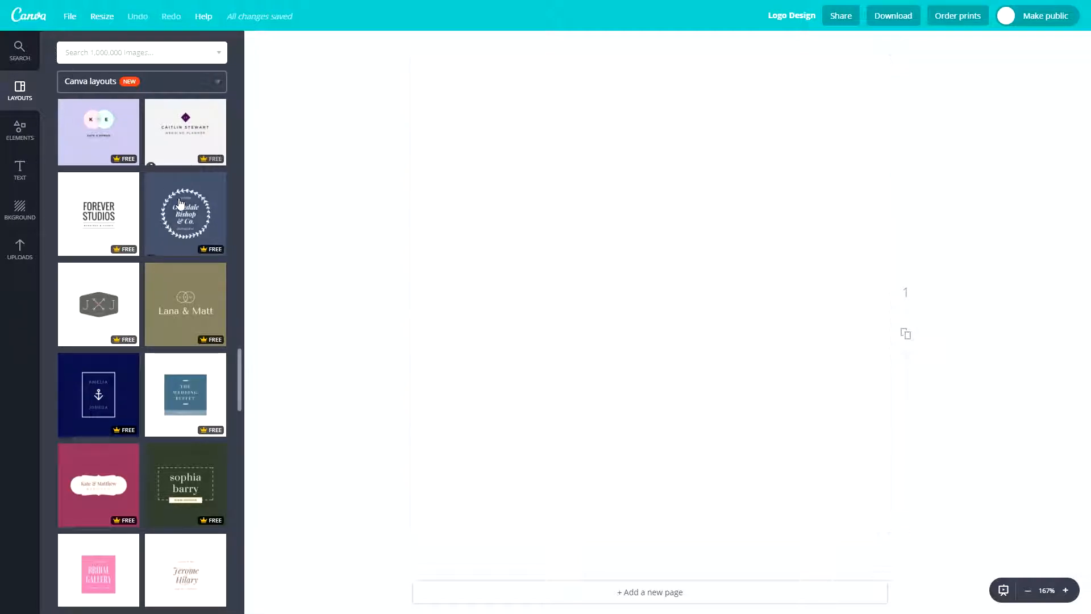
scroll(down, 3)
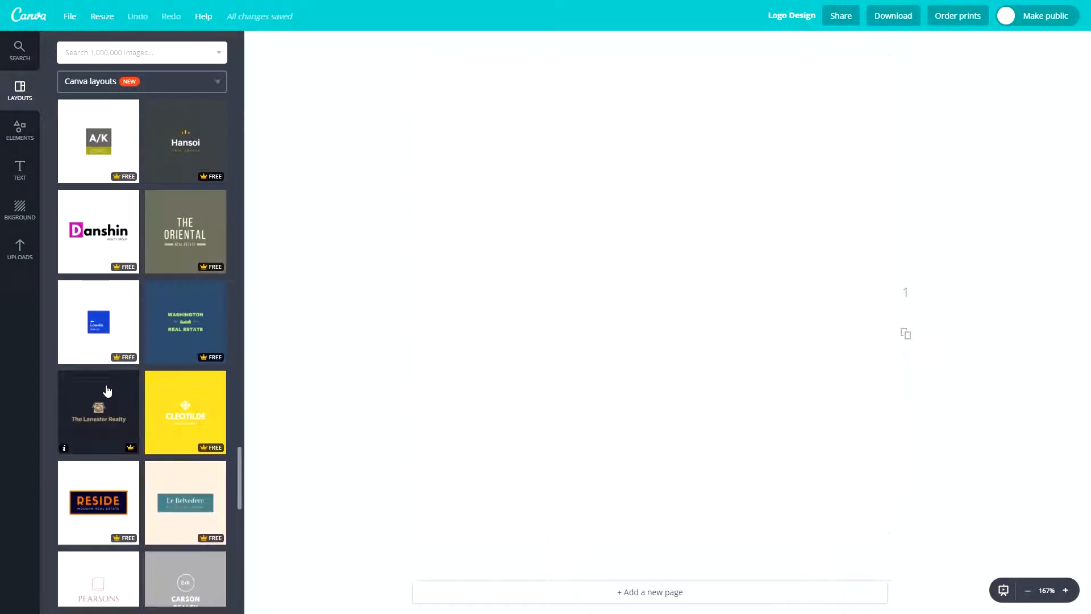
mouse_move(89, 243)
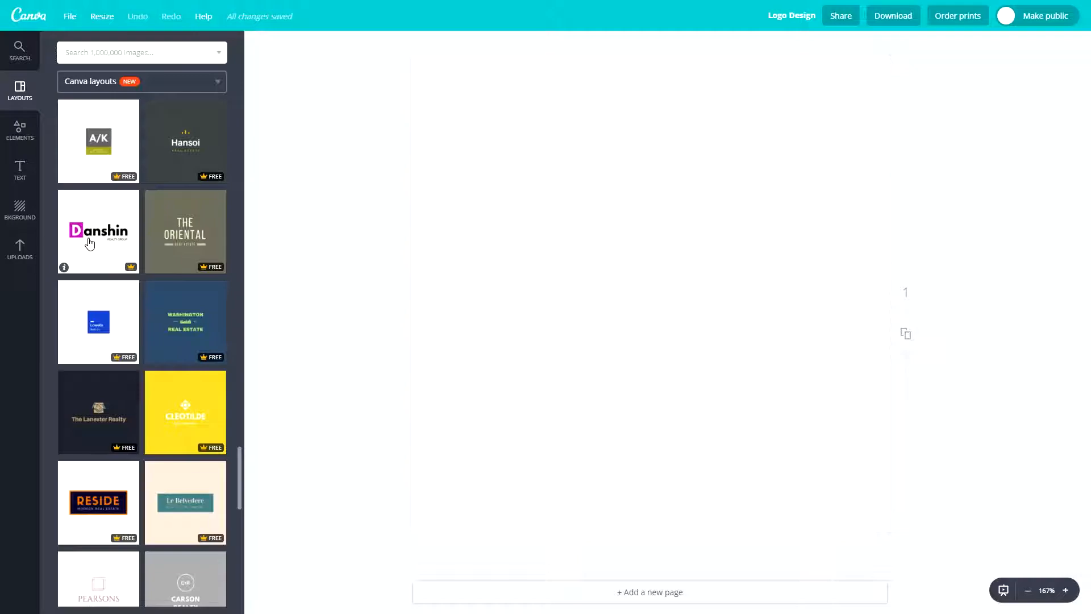
mouse_move(81, 242)
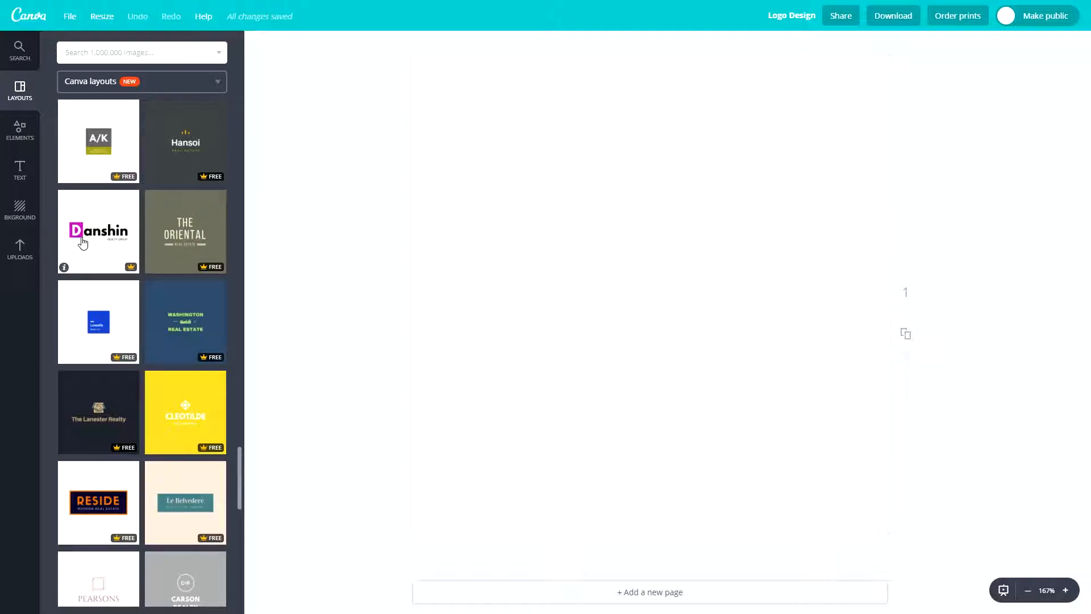
mouse_move(92, 242)
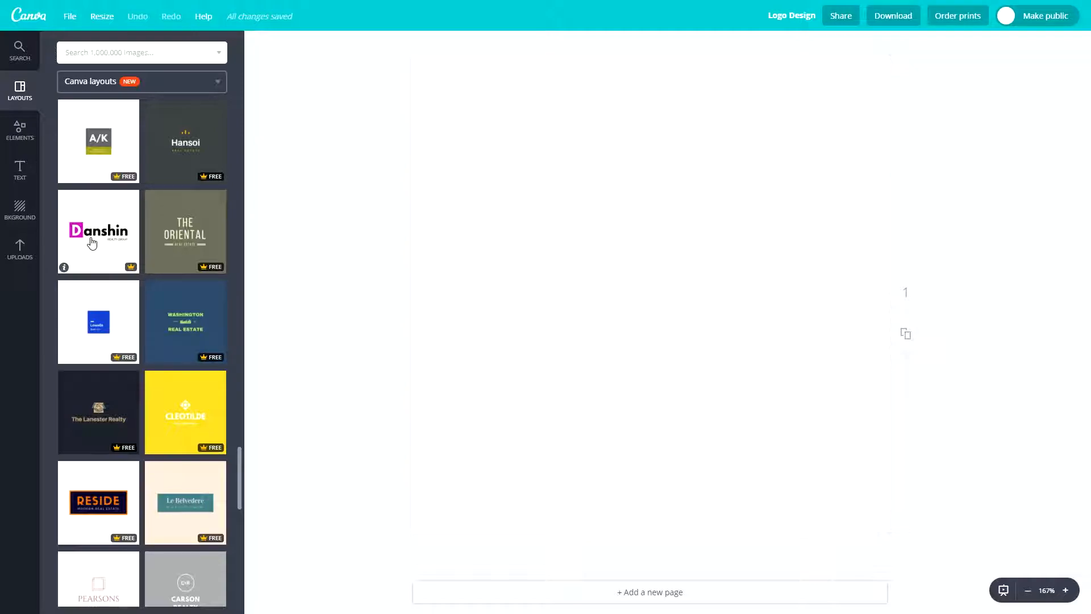
scroll(down, 3)
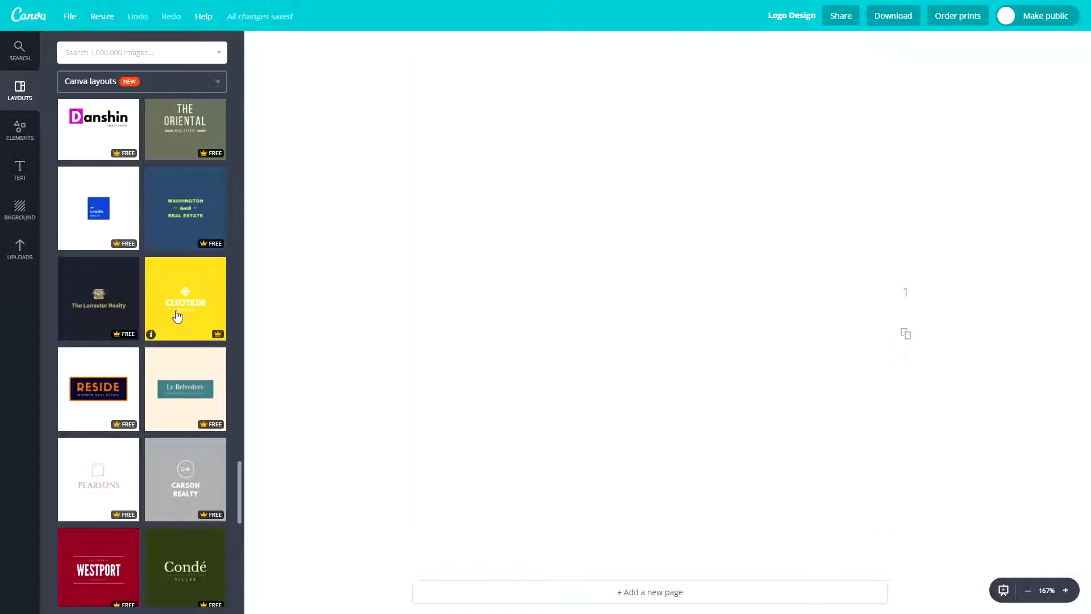
scroll(down, 3)
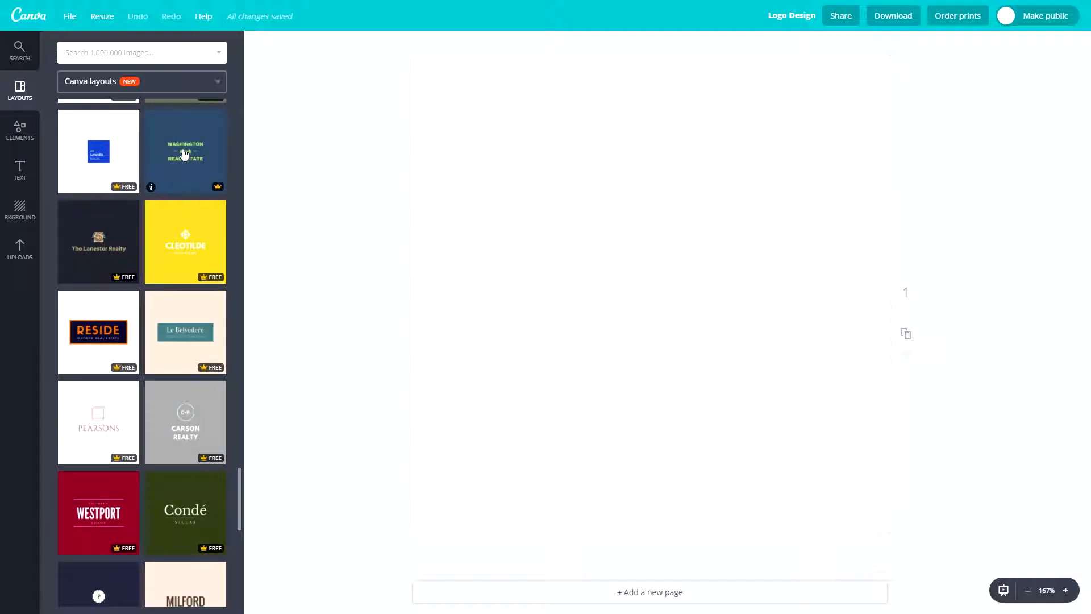
mouse_move(152, 233)
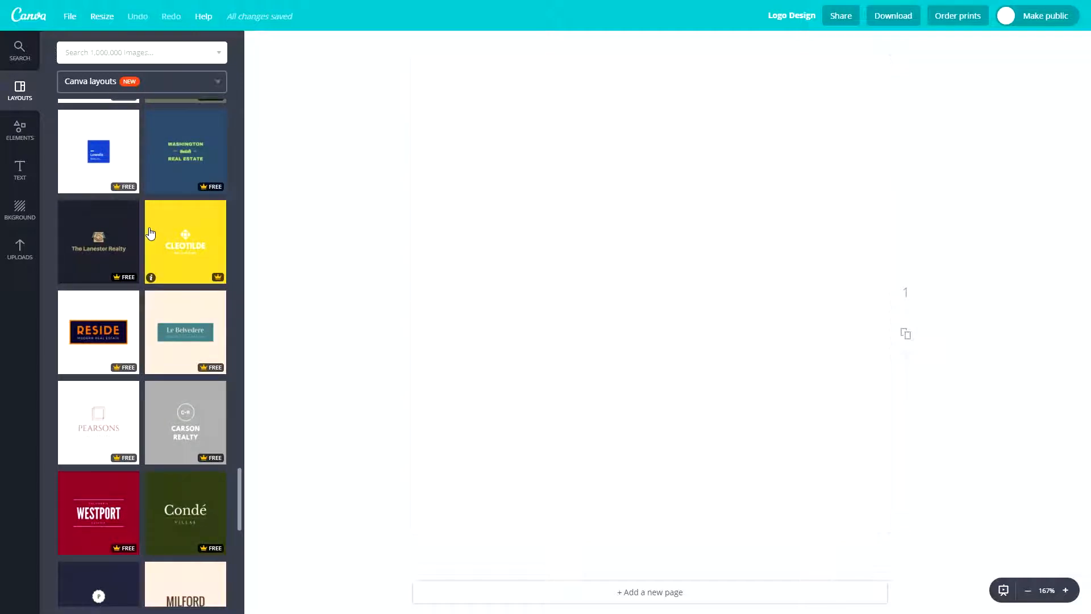
mouse_move(158, 260)
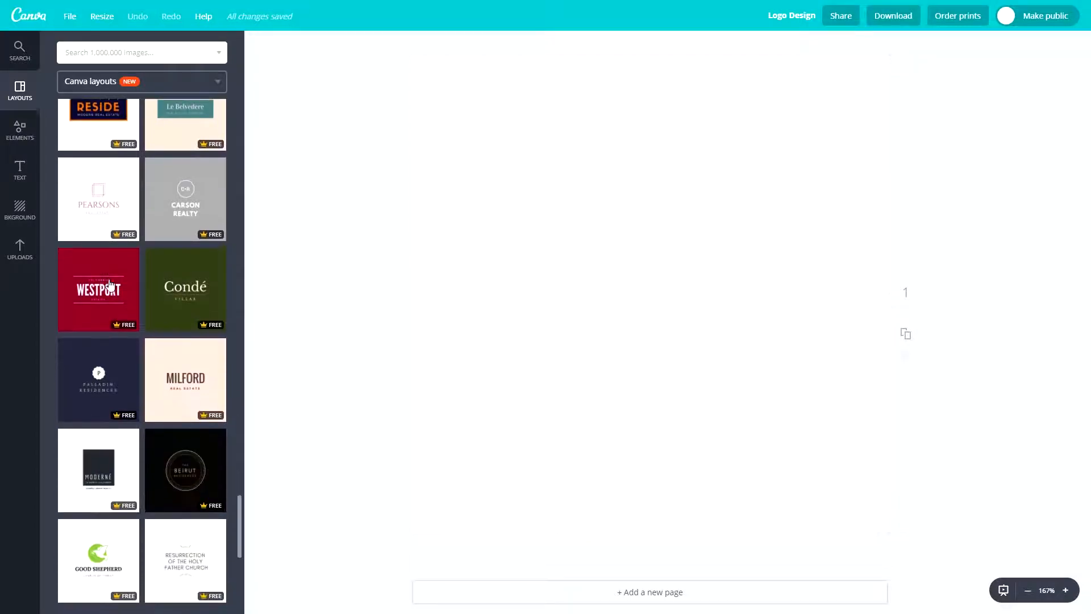
scroll(down, 3)
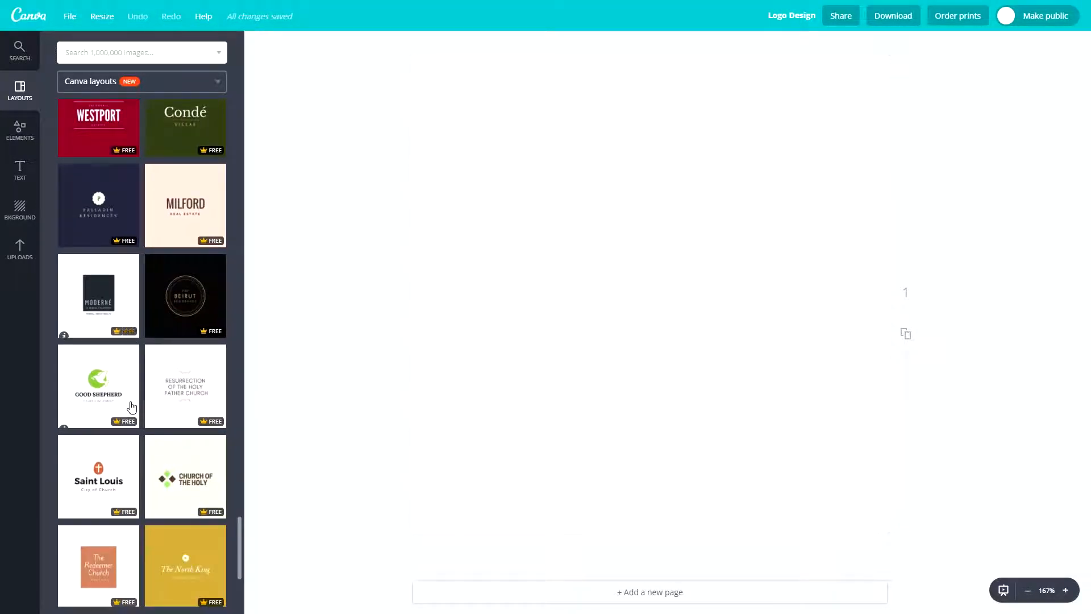
scroll(down, 3)
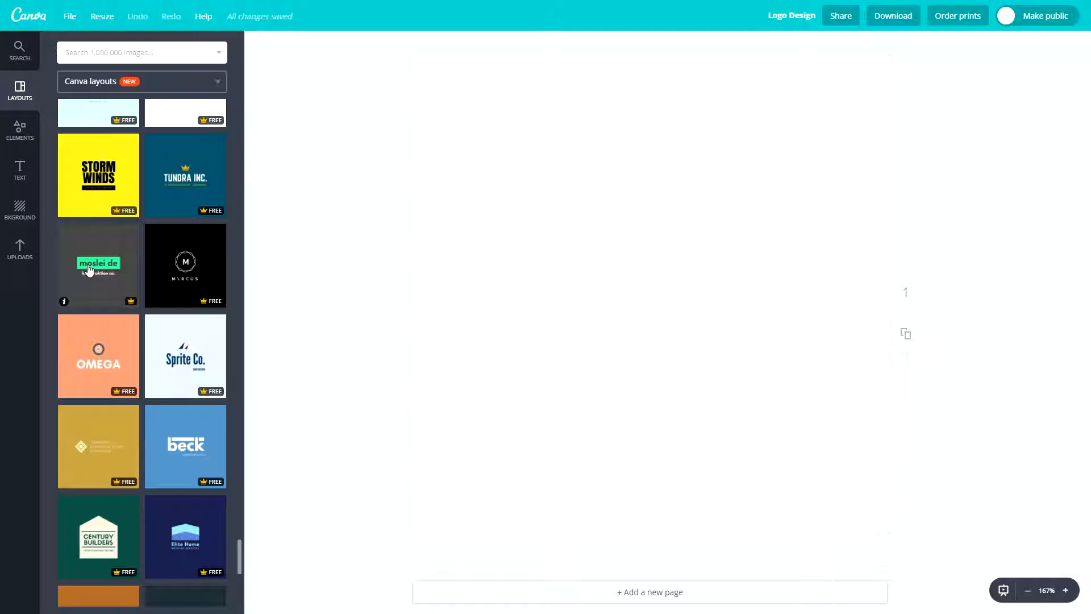
click(98, 265)
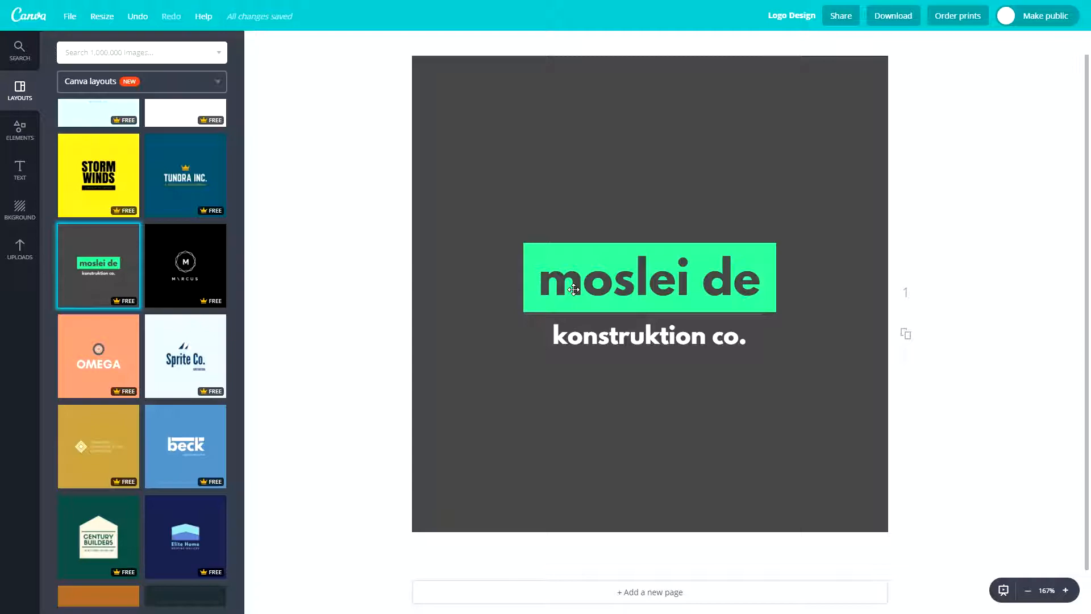
- Change the logo name from 'moslei de' to 'BlackBrick'
double_click(648, 336)
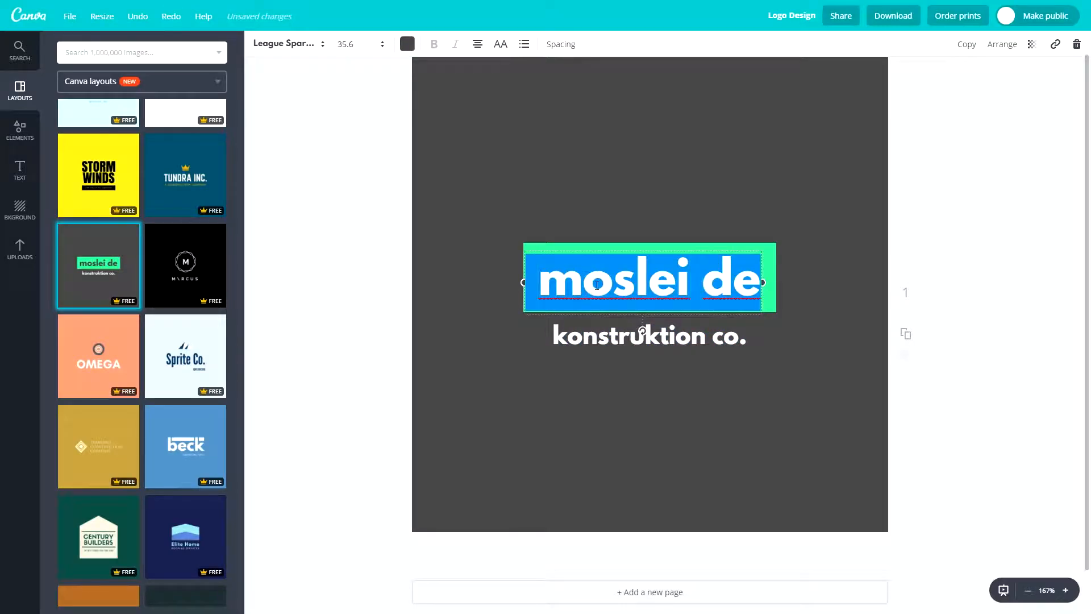
text(BlackBrick)
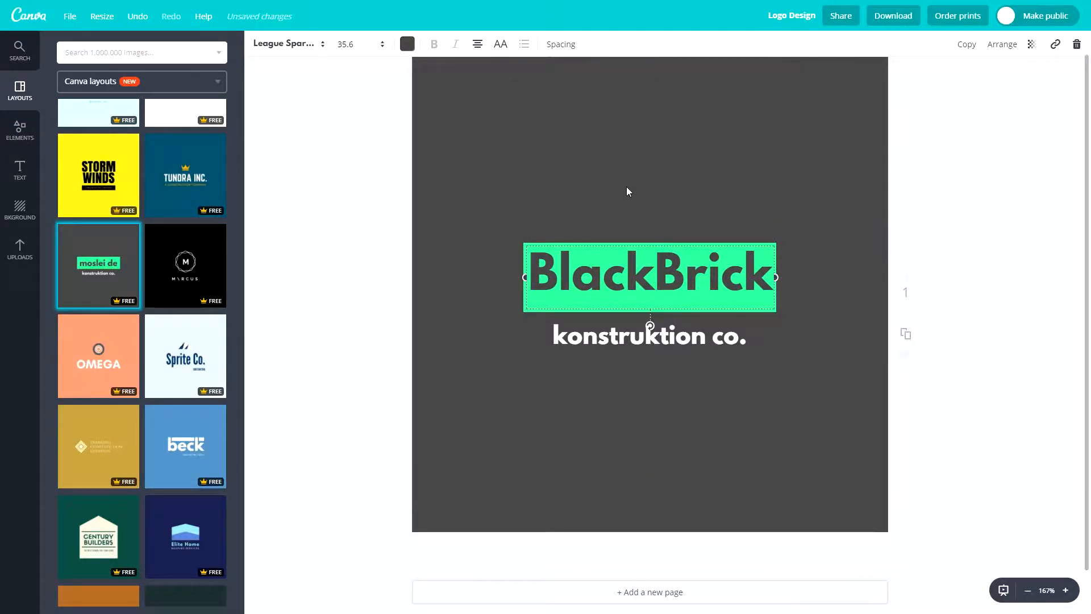
click(626, 191)
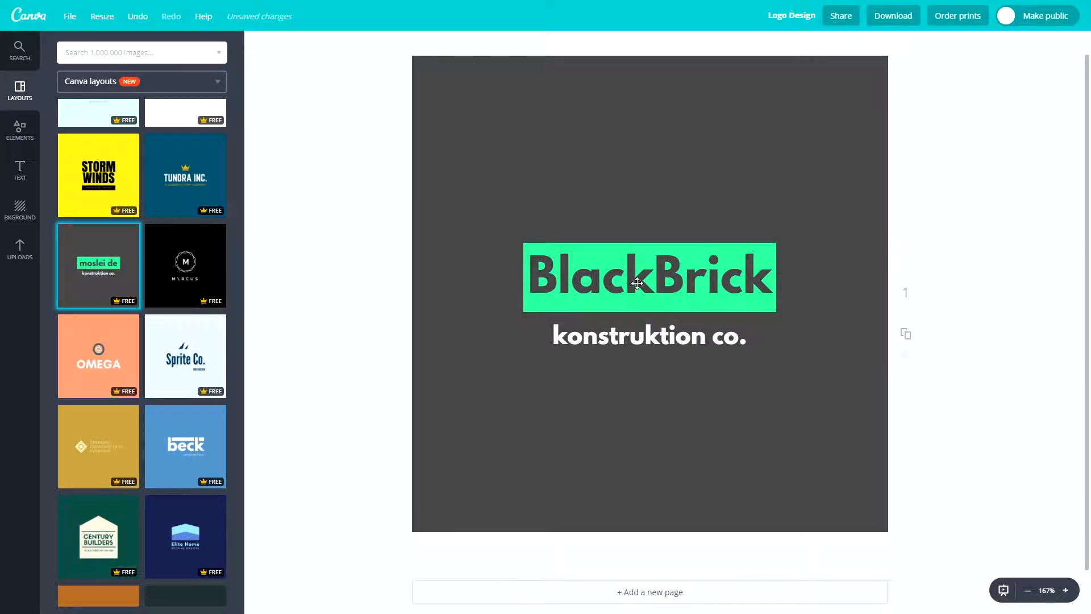
double_click(648, 336)
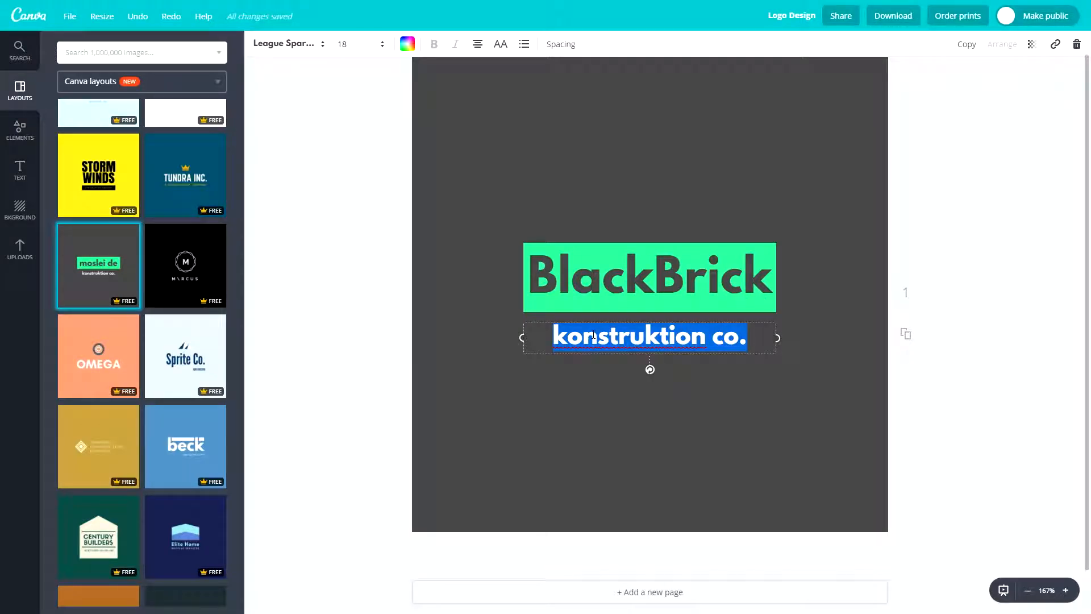
text(www.blackbricktraining.)
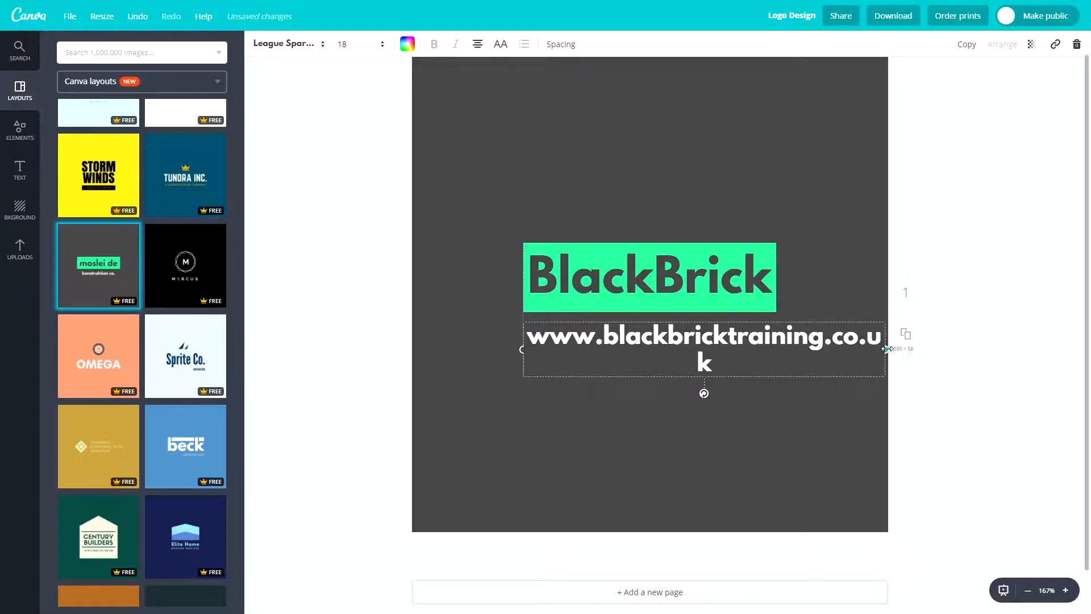
drag(886, 350, 885, 334)
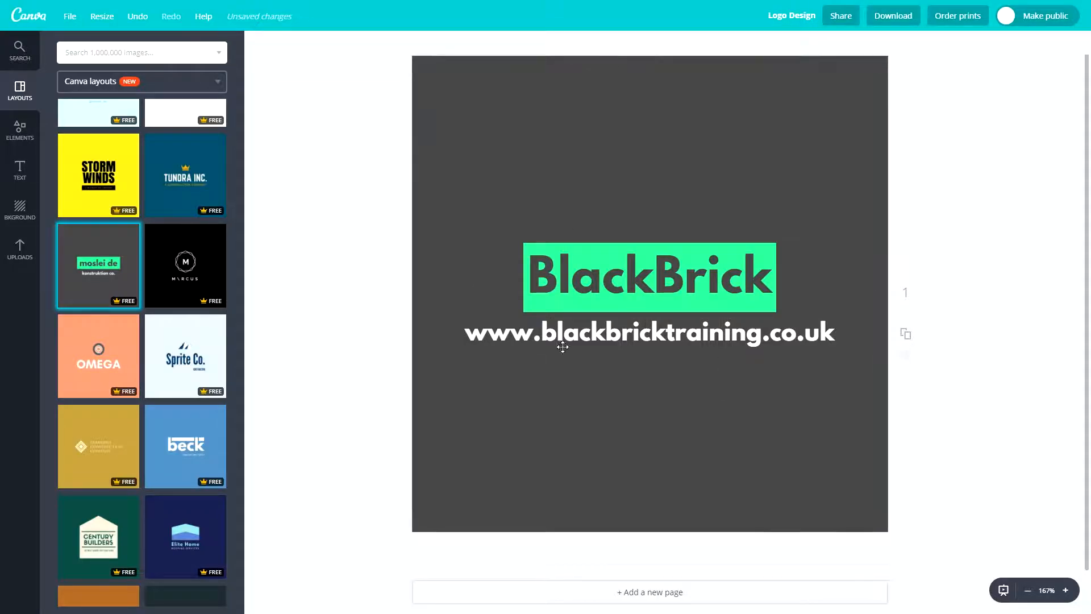
click(647, 331)
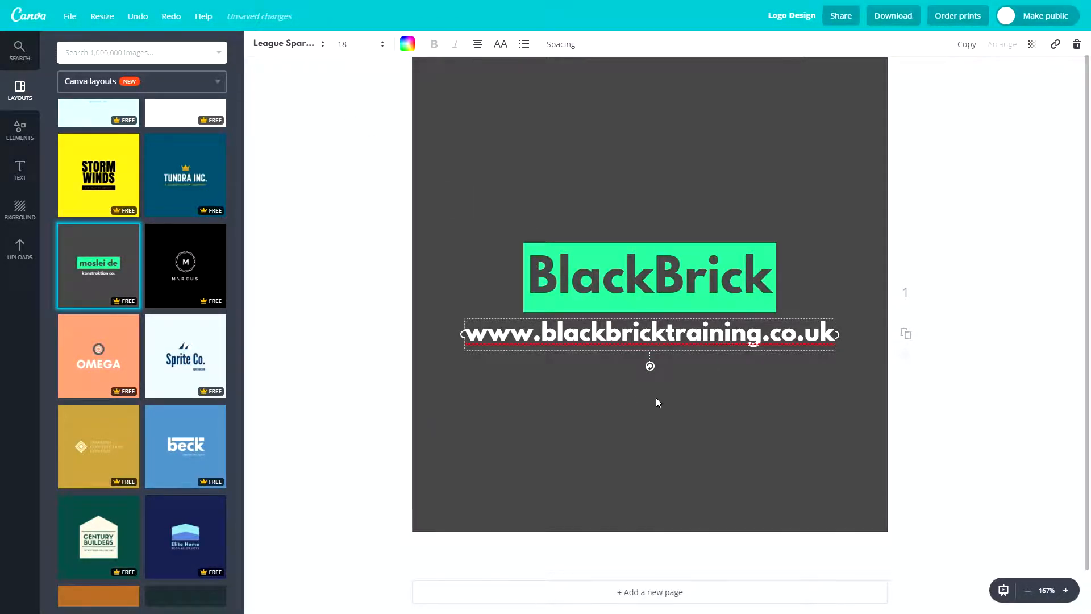
- Retype the tagline as 'The Ultimate Online Courses.' and add a second dark grey page
triple_click(649, 333)
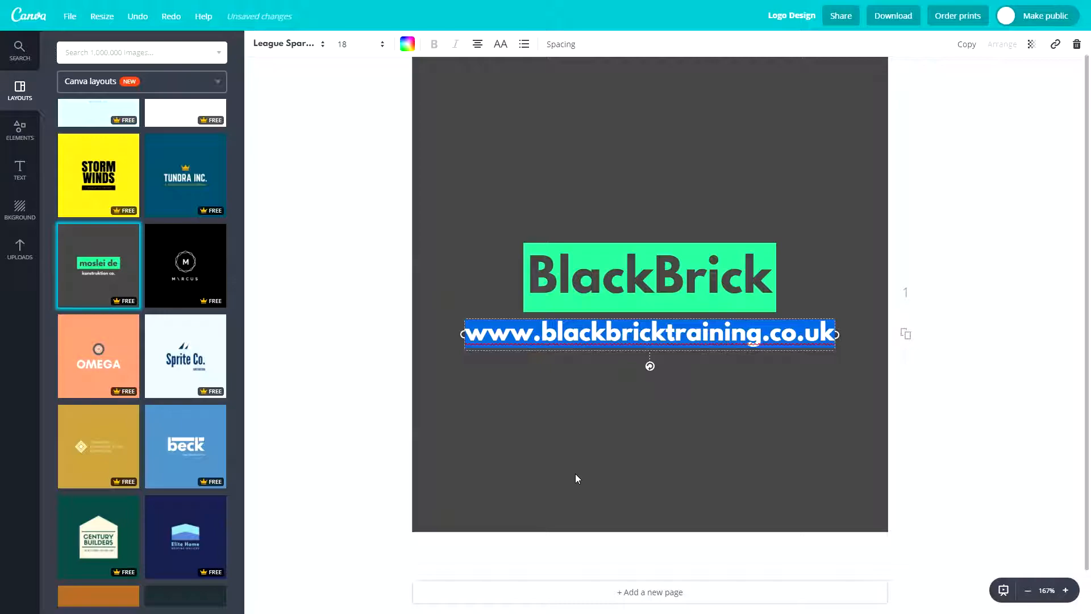
mouse_move(569, 480)
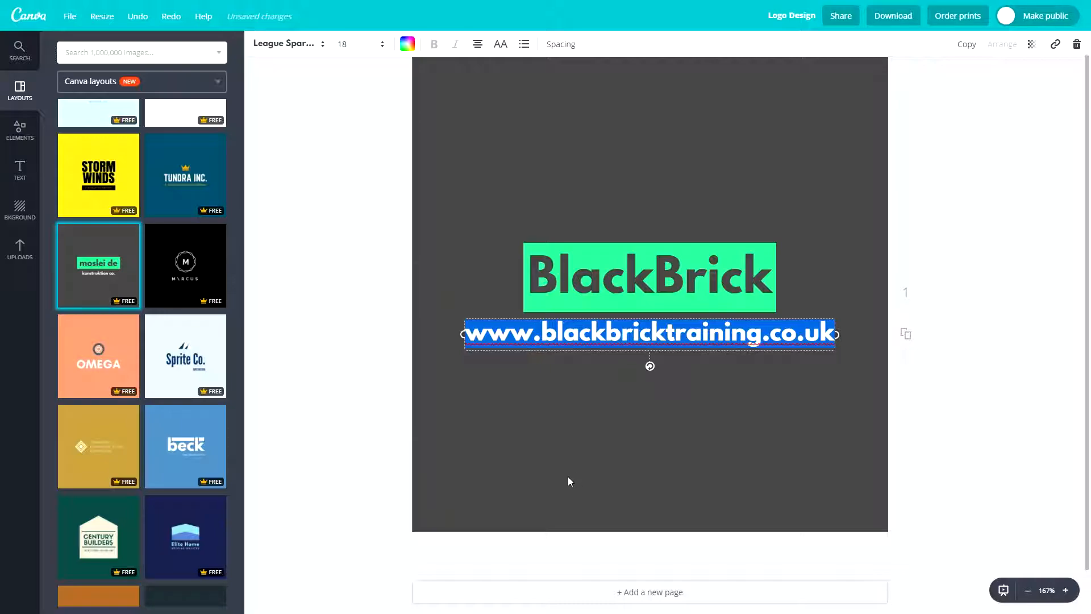
text(The)
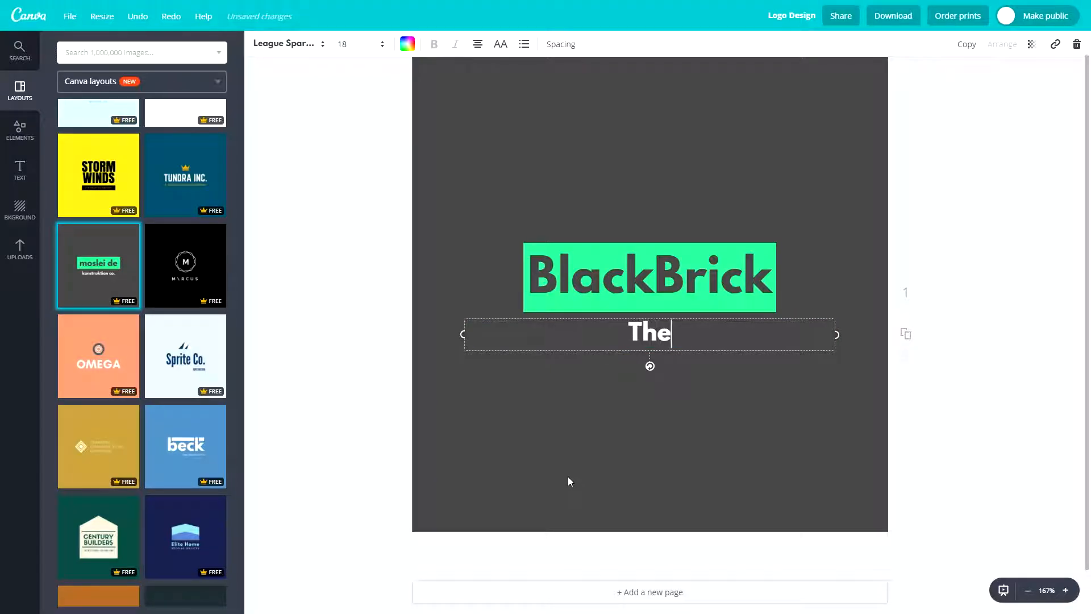
text(Ultimate Online Courses)
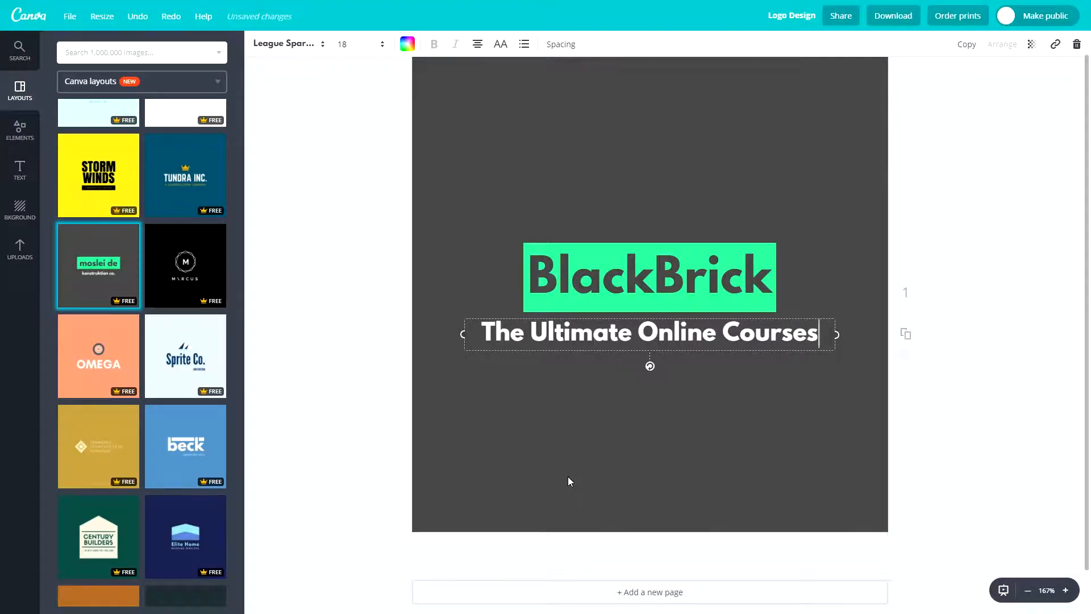
text(.)
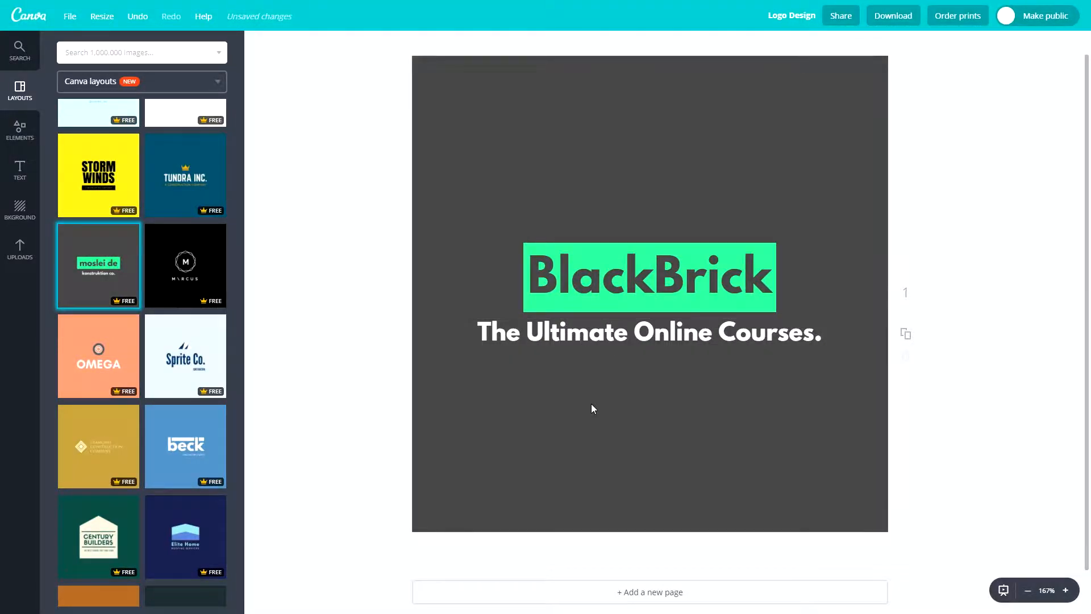
click(647, 333)
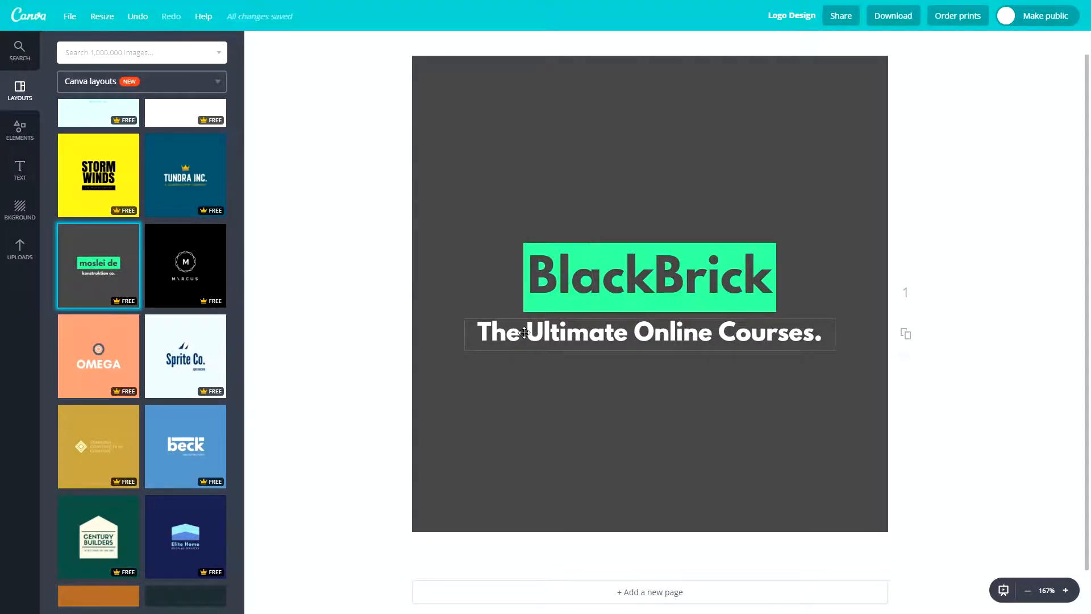
click(649, 332)
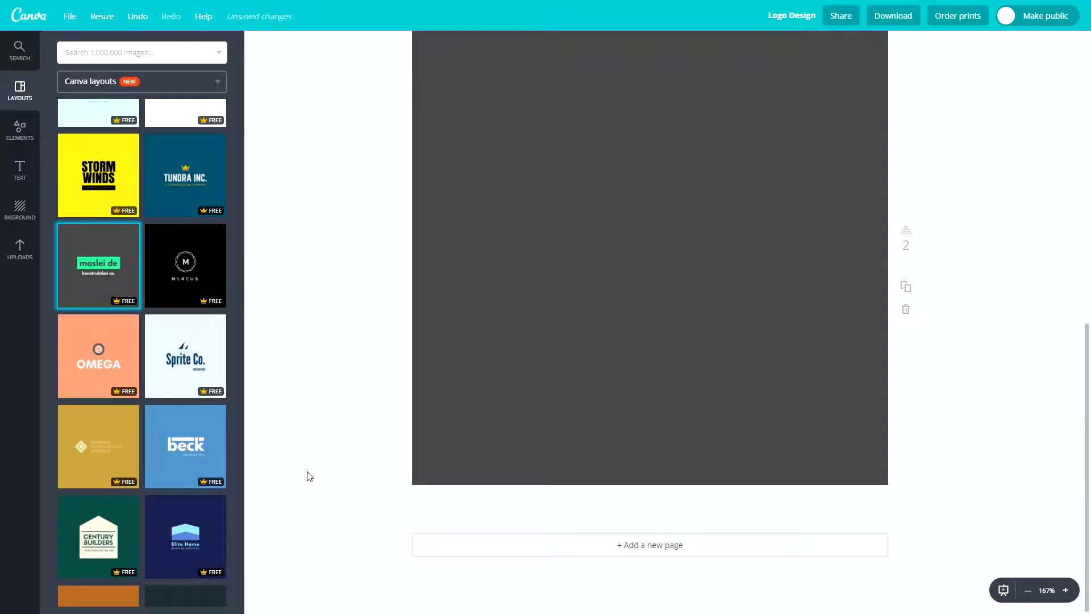
mouse_move(335, 494)
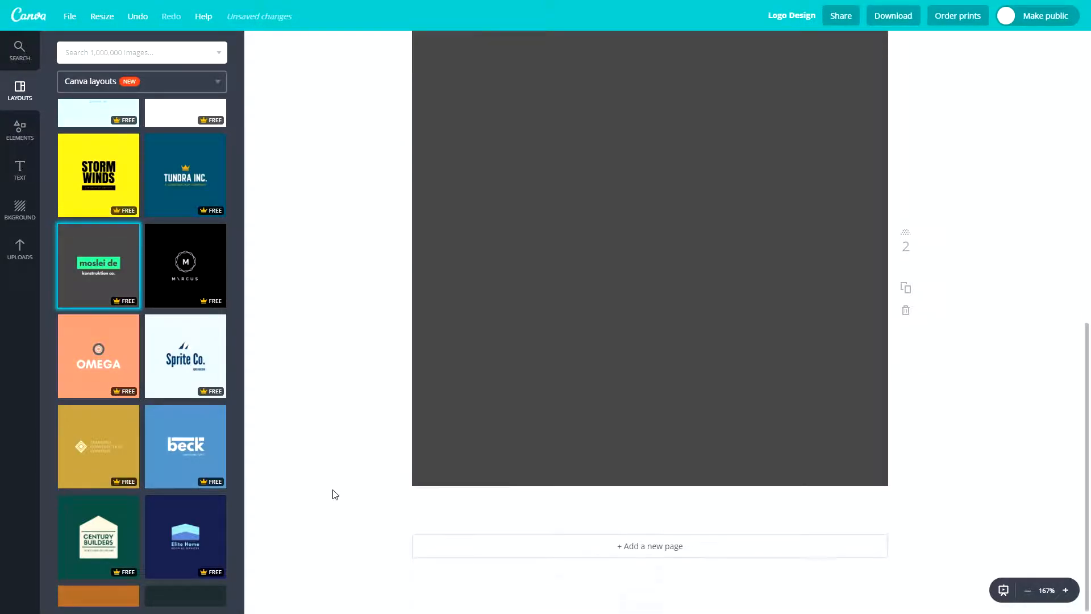
- Apply the blue 'beck Construction & Supply' layout to page 2 and select its logo
scroll(up, 3)
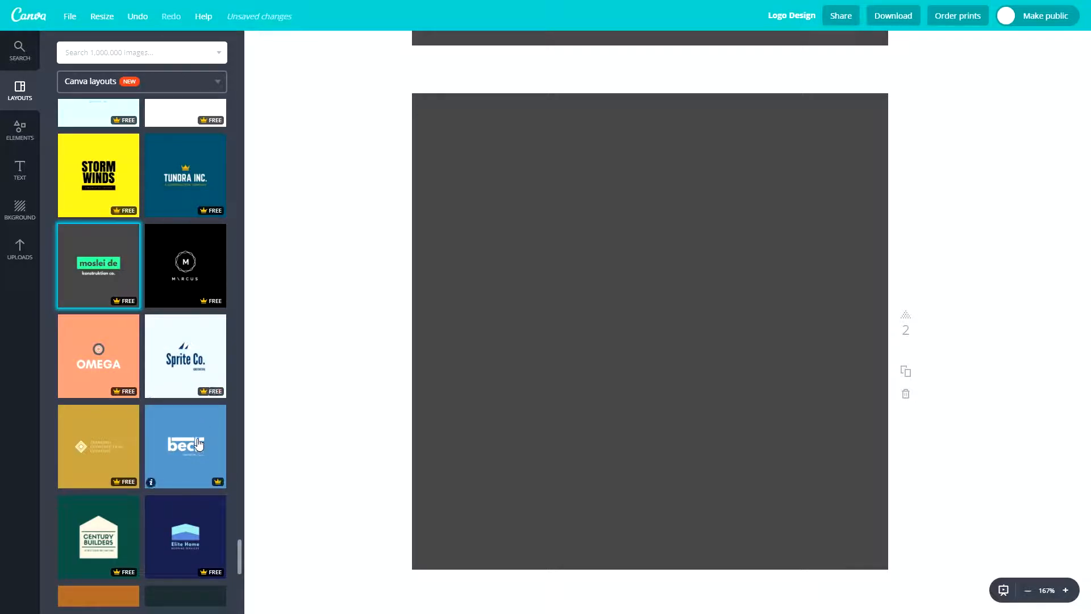
click(184, 445)
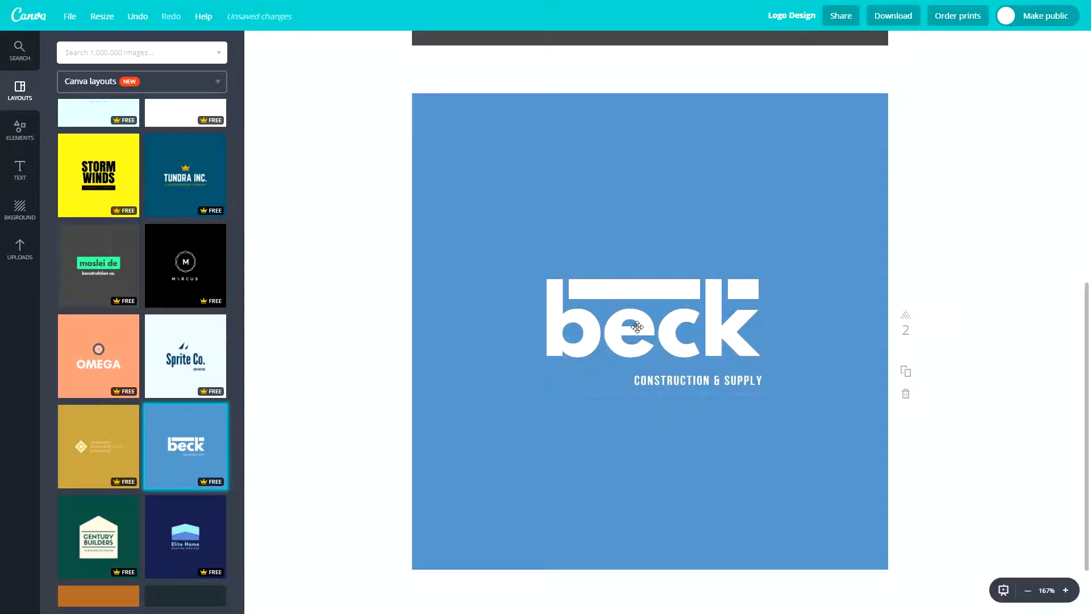
click(650, 317)
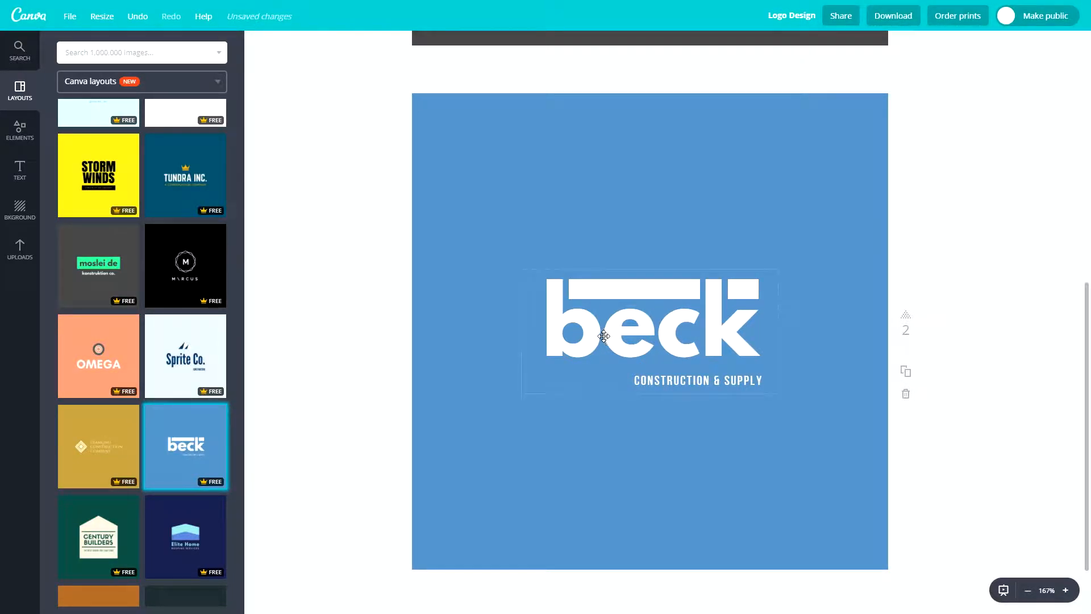
- Pick a smaller font size for the wordmark and move a white bar above the 'a'
click(650, 320)
text(lackbrick)
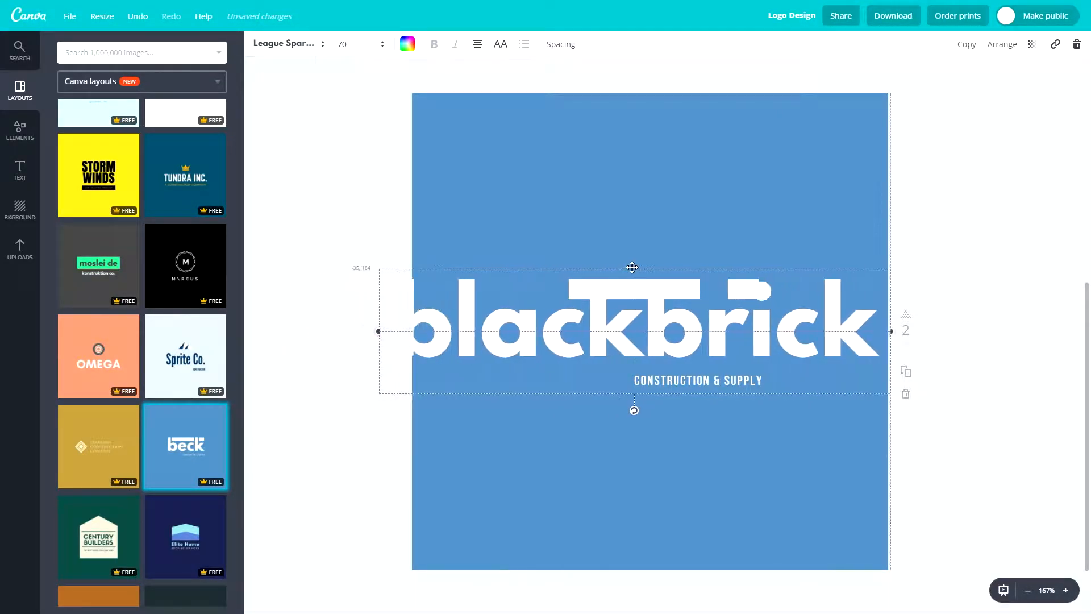
click(341, 44)
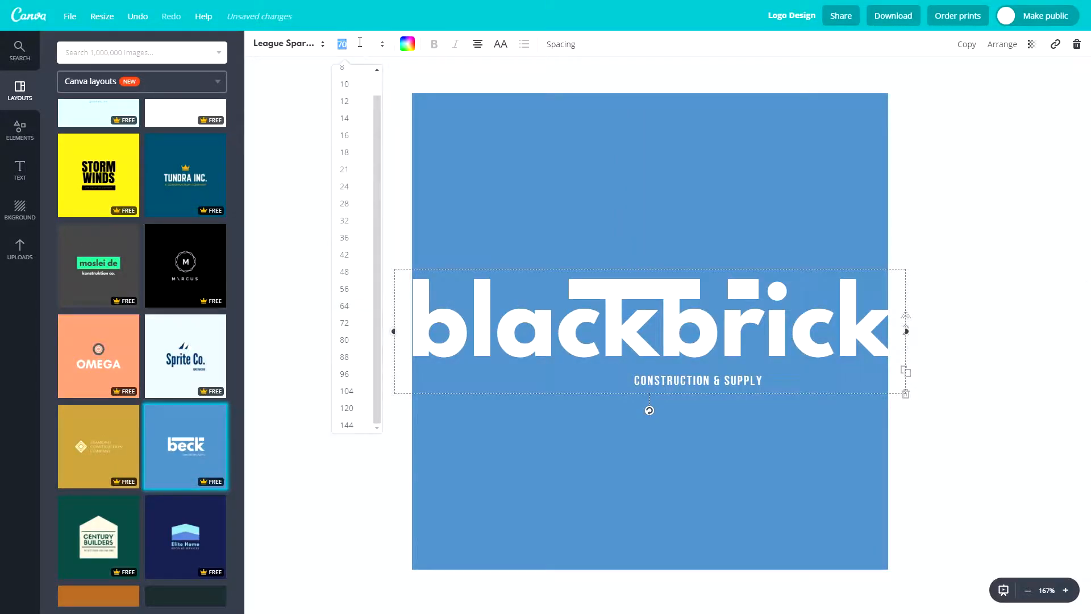
click(344, 306)
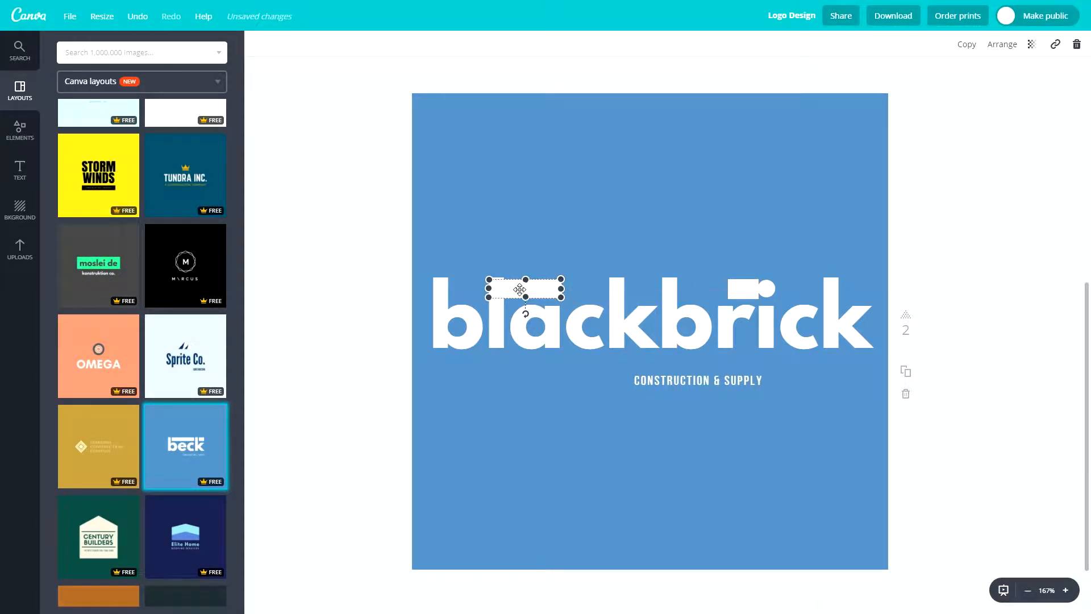
drag(525, 289, 745, 289)
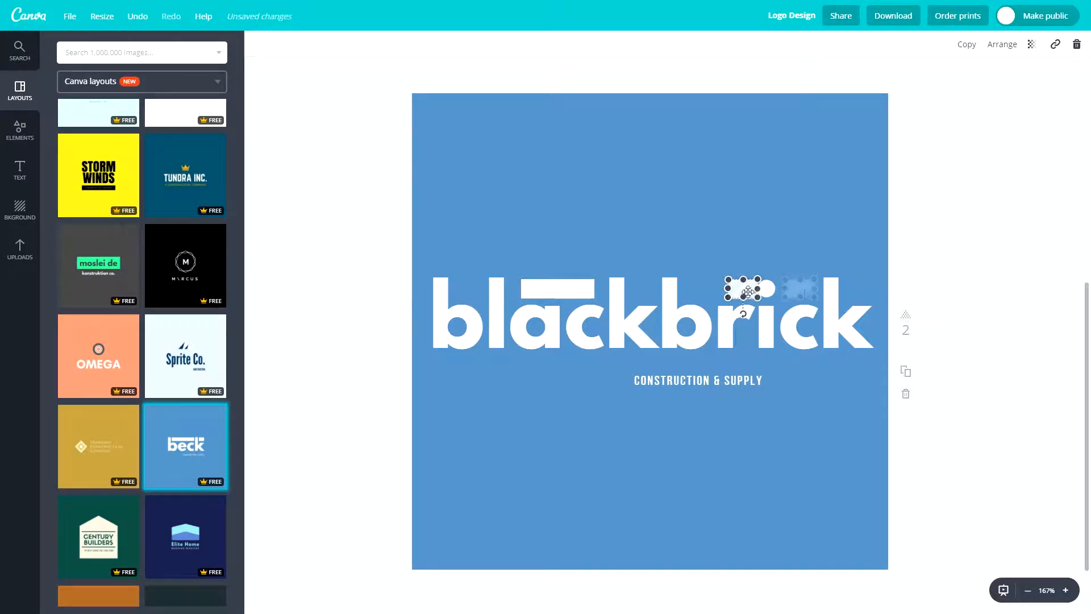
click(837, 508)
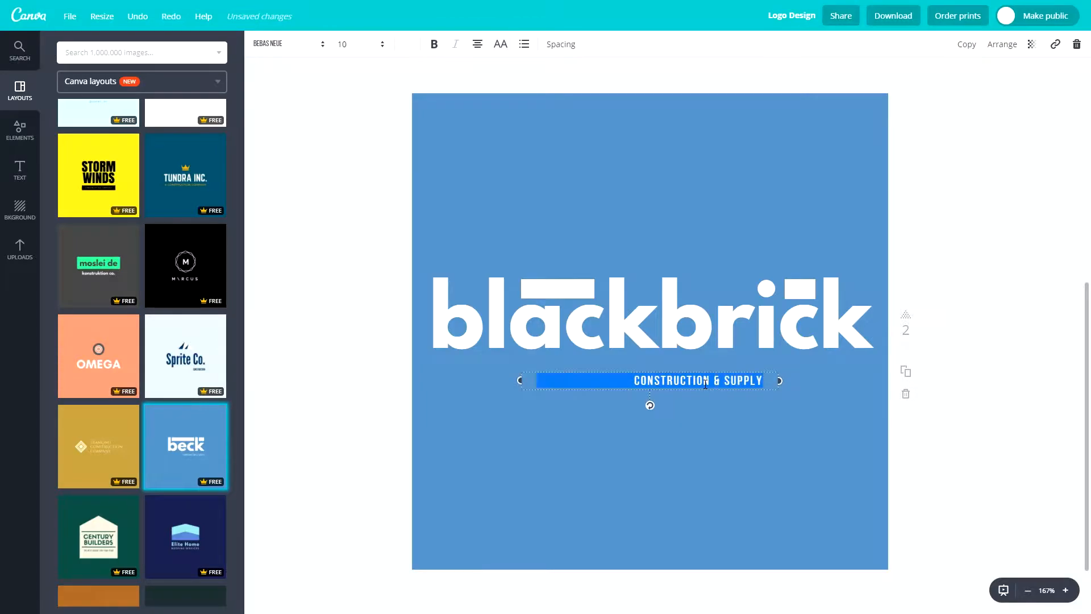
- Retype the page 2 tagline as 'THE ULTIMATE ONLINE COURSES'
text(THE ULTIMATE ONLINE COURSES)
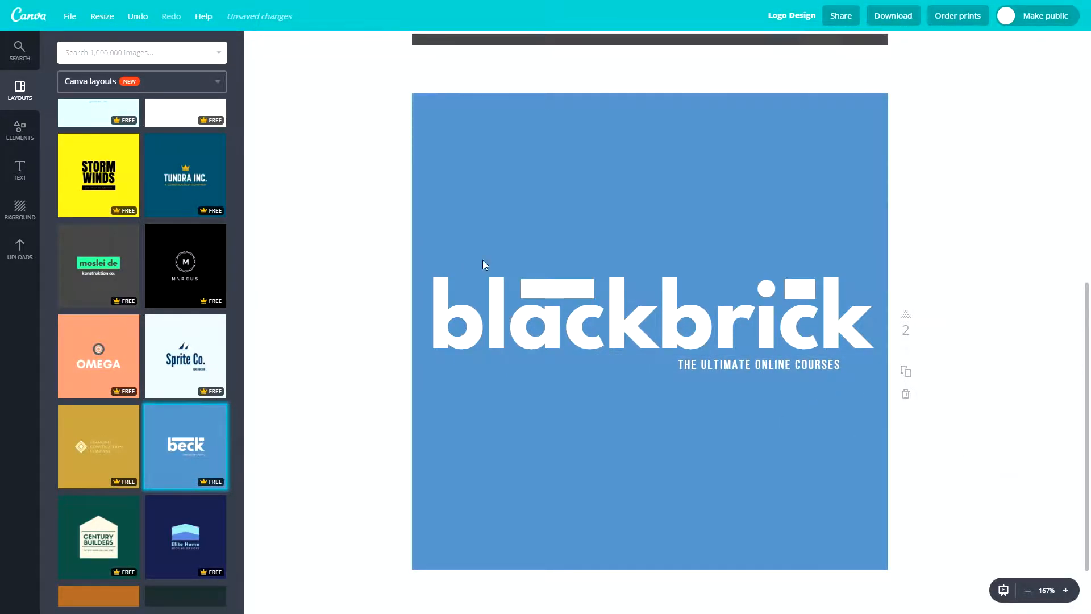
mouse_move(557, 315)
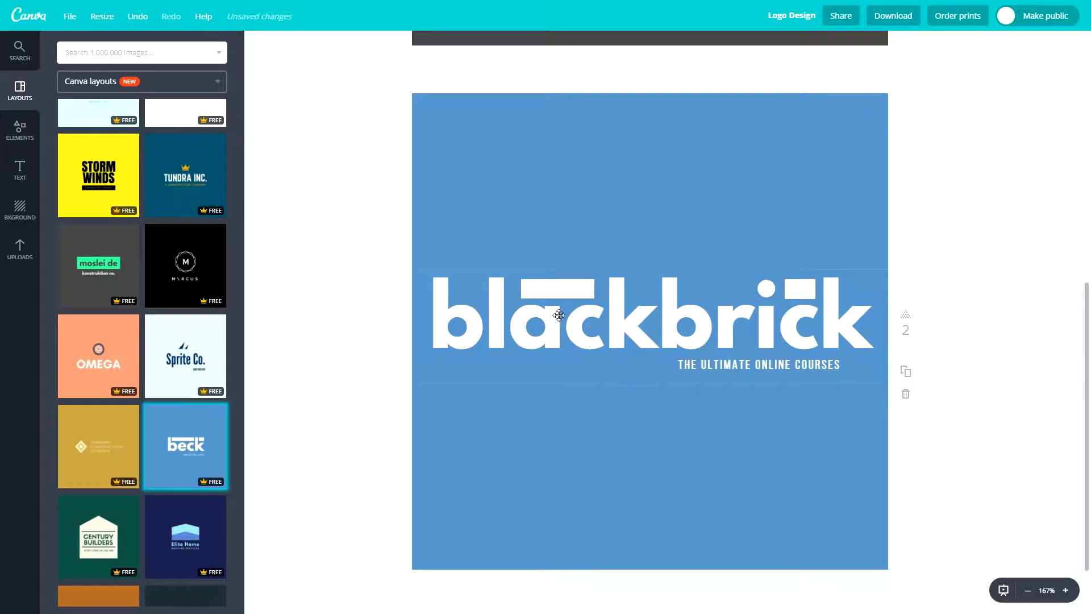
click(561, 286)
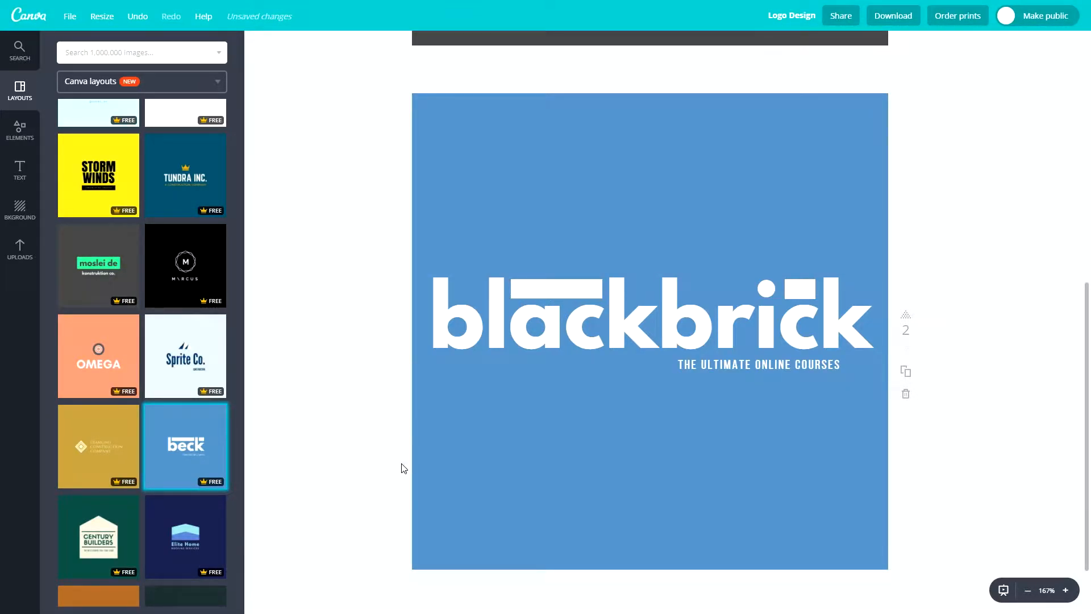
mouse_move(593, 395)
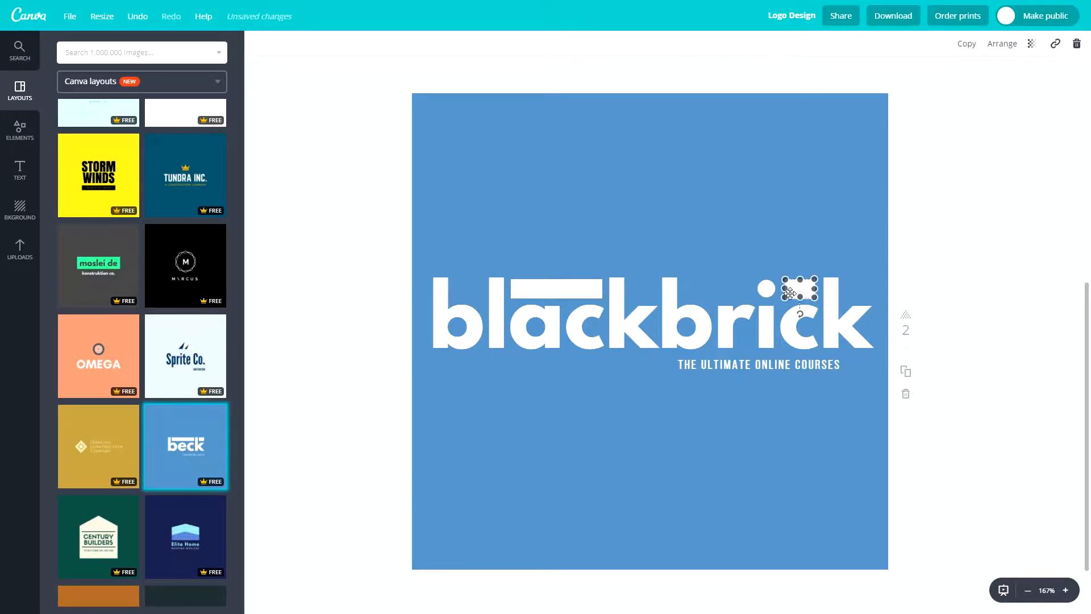
- Nudge the wordmark right and position extra white bars above the 'k' and 'br'
drag(799, 291, 762, 306)
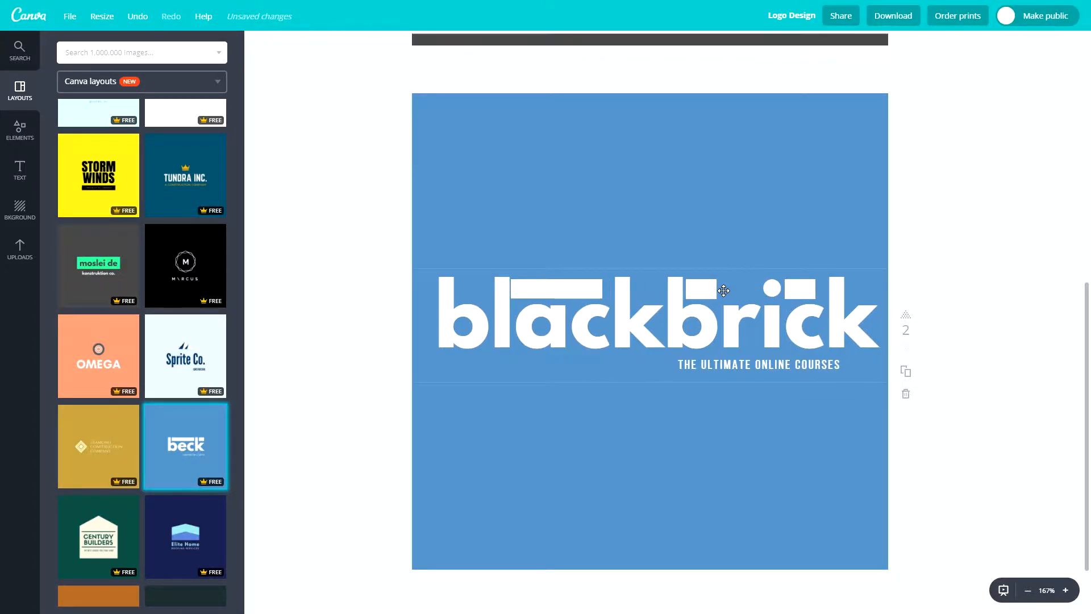
click(723, 289)
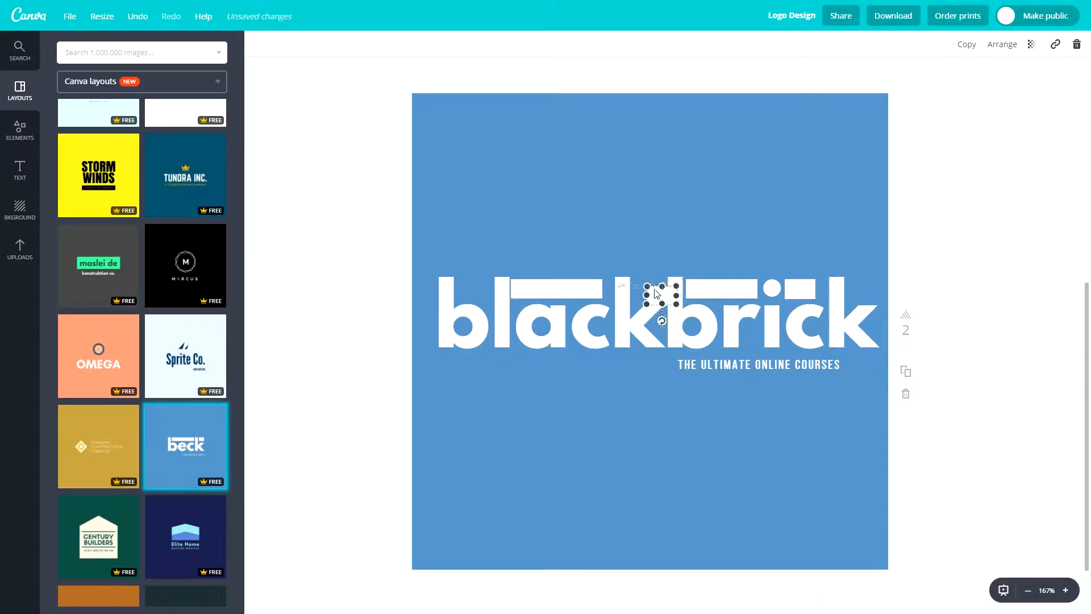
click(679, 396)
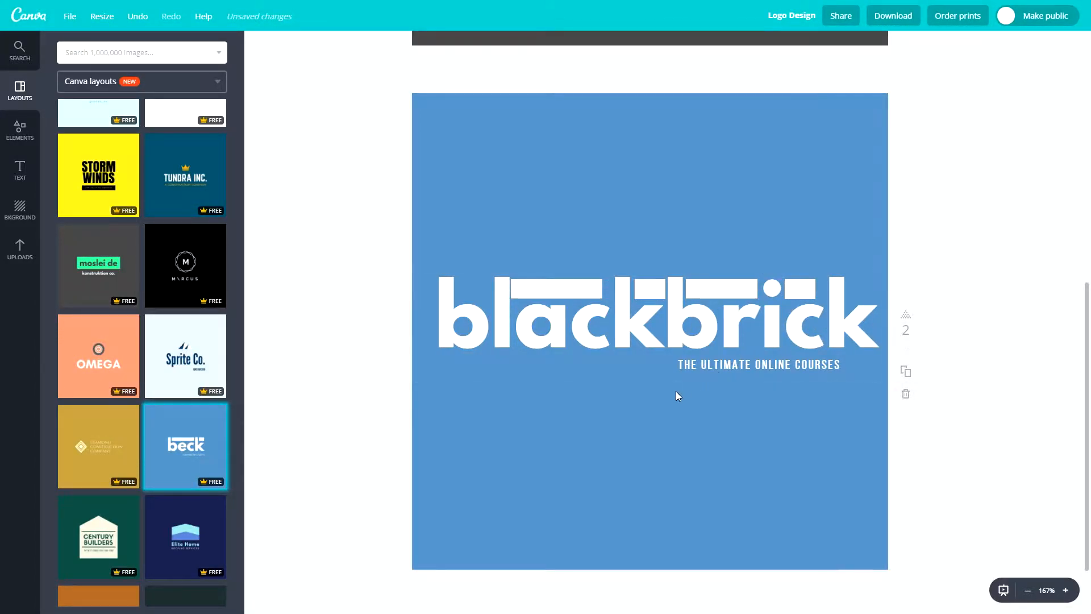
mouse_move(566, 288)
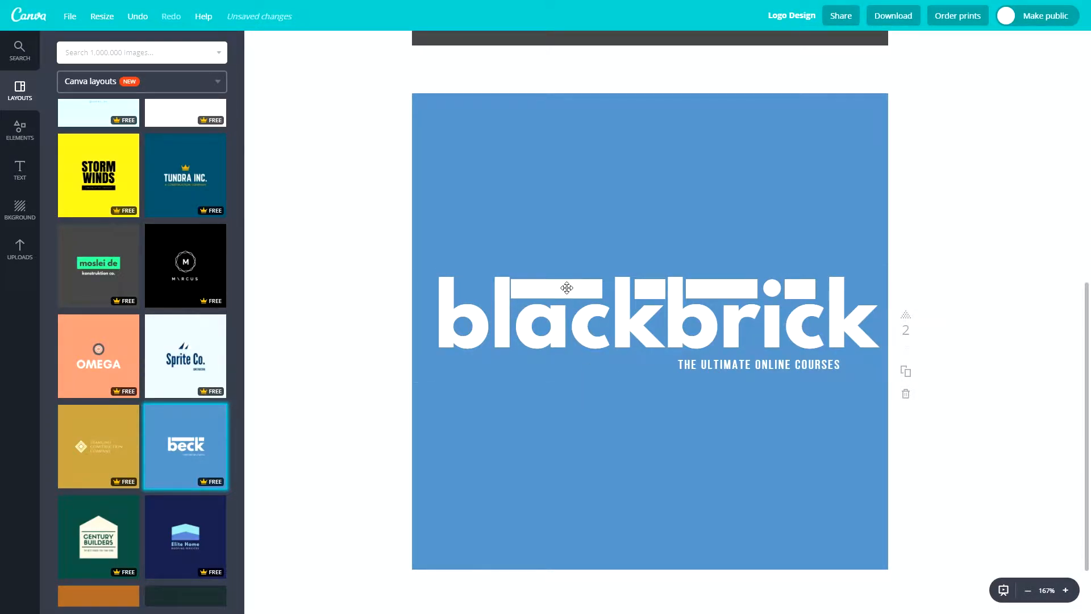
click(566, 288)
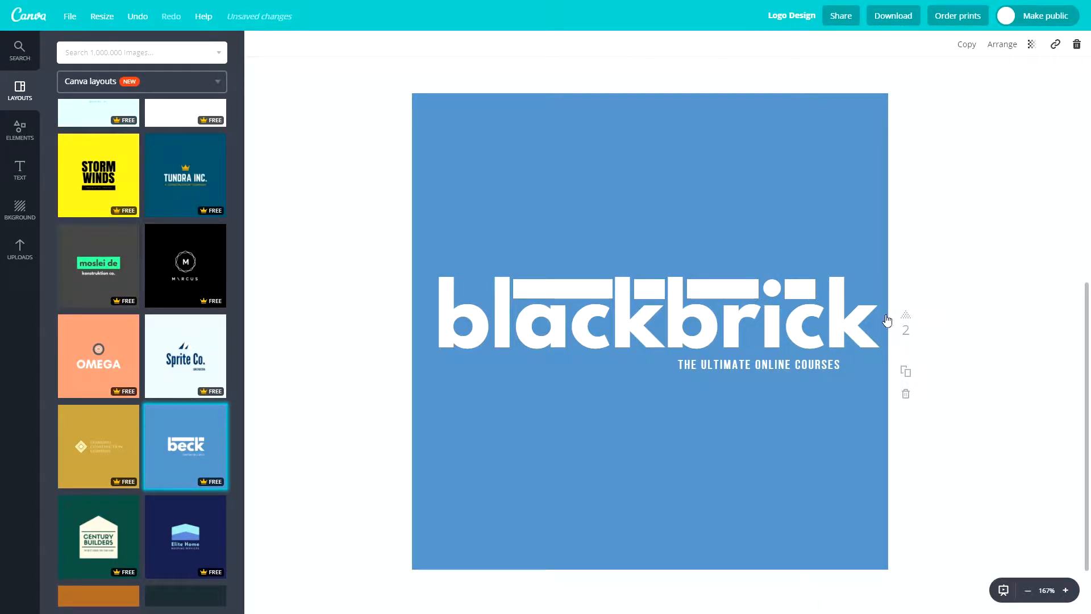
click(799, 289)
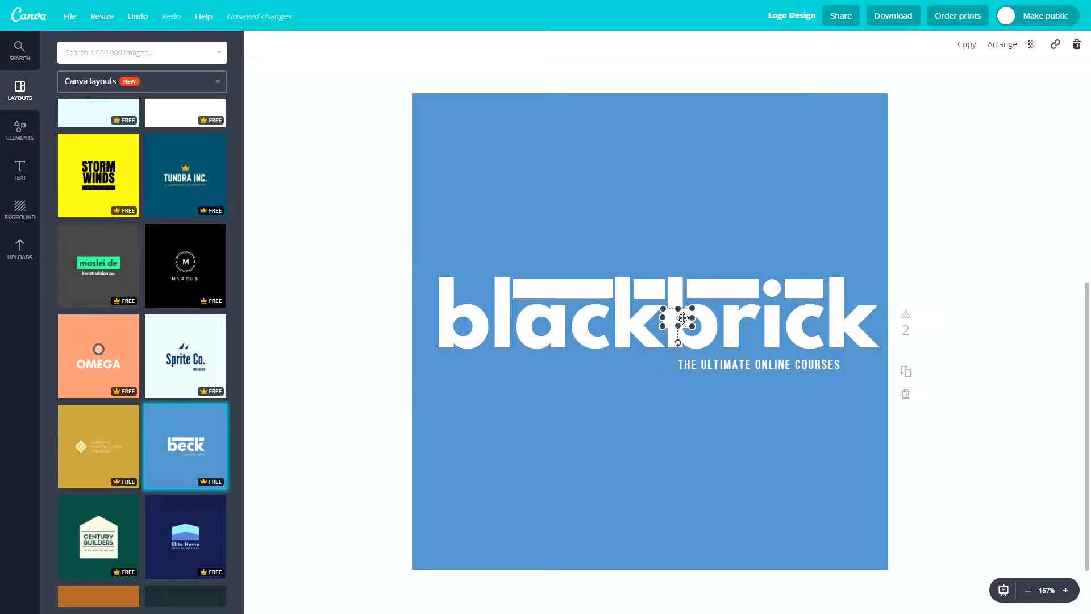
- Place a bar above the first 'b', align the tagline right, and select the blue background
drag(683, 319, 478, 288)
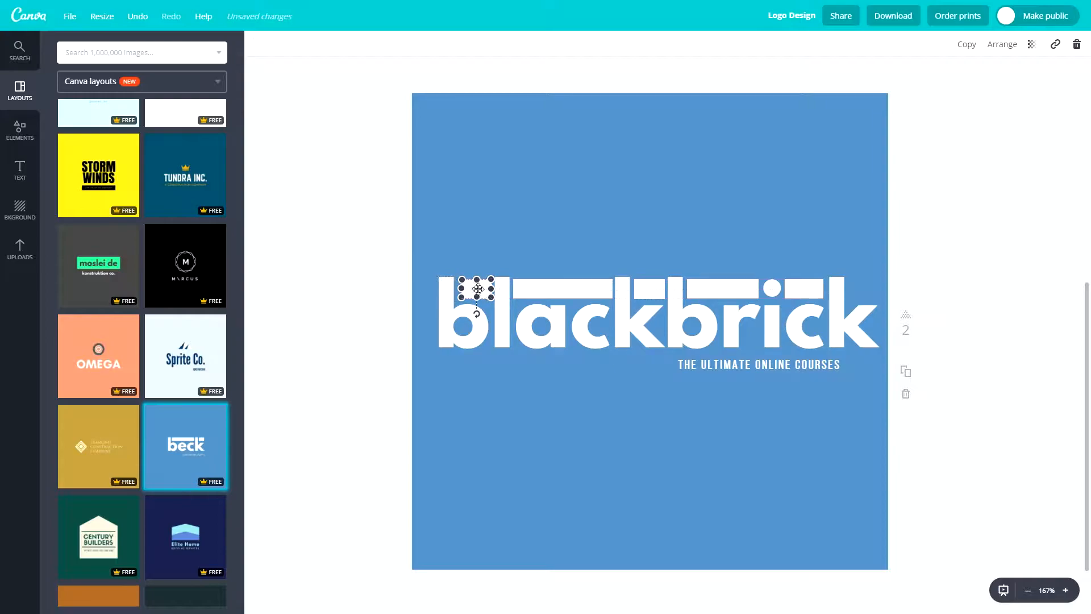
click(361, 342)
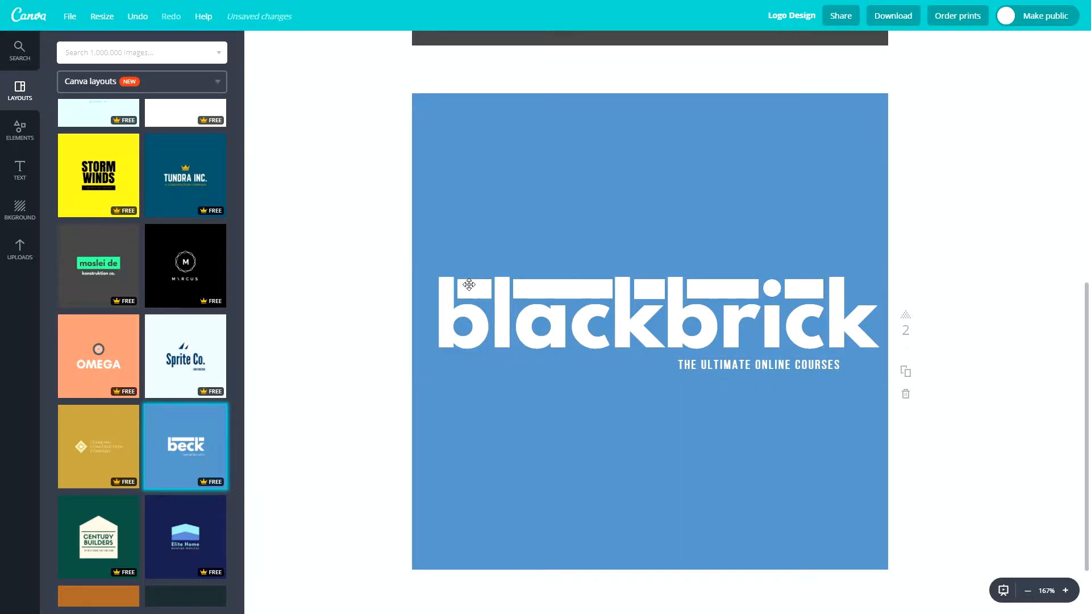
click(470, 313)
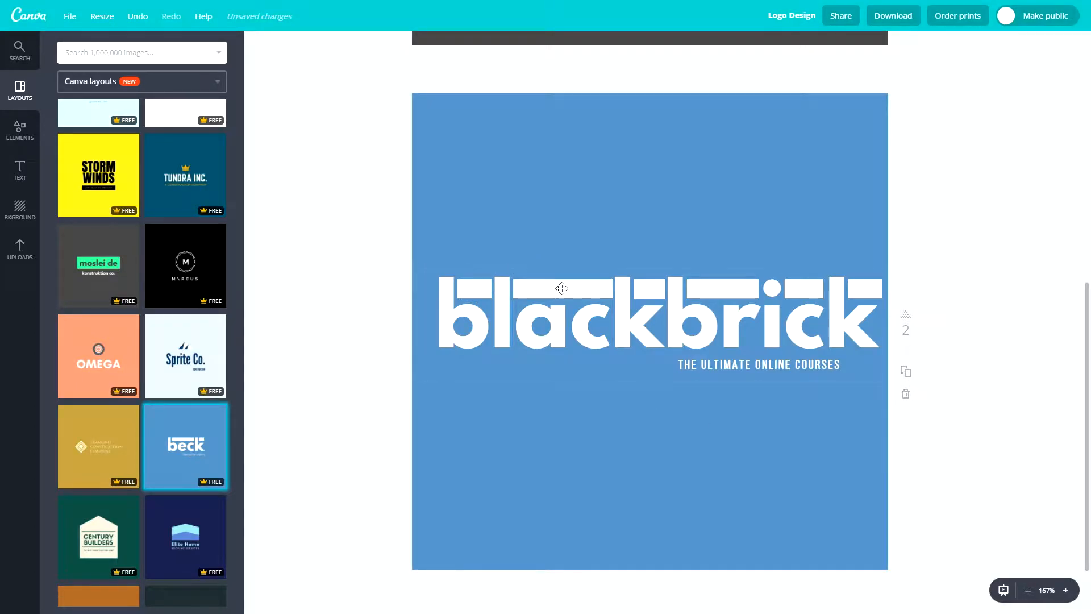
mouse_move(781, 365)
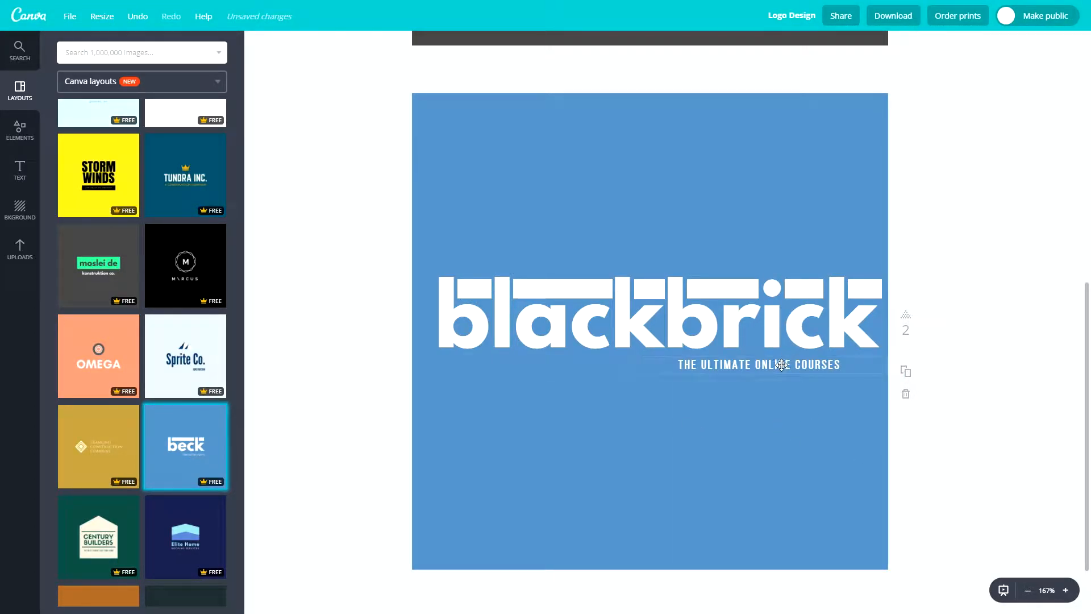
click(758, 364)
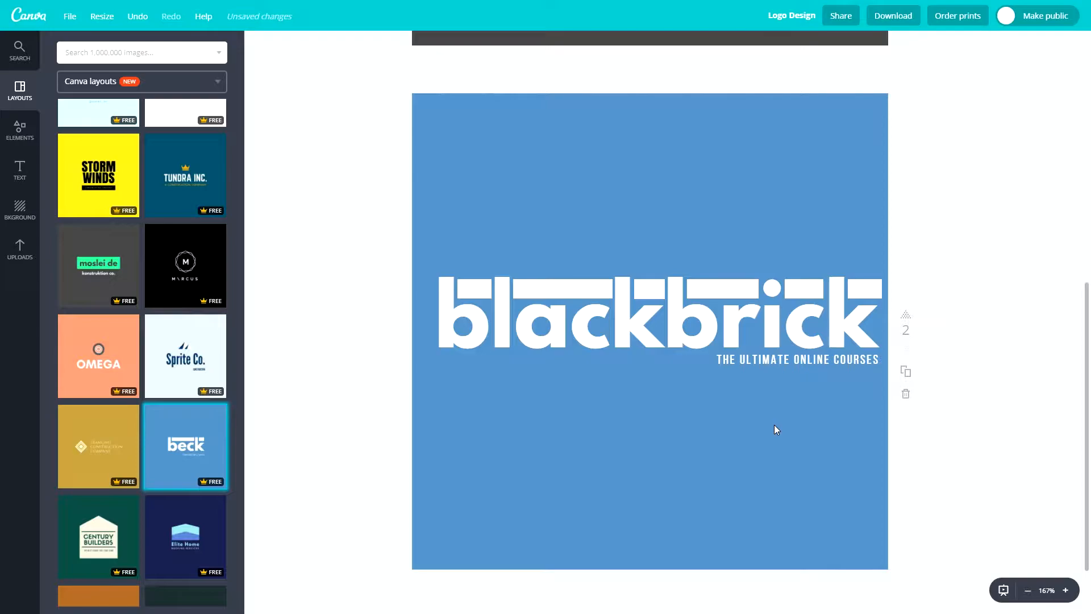
mouse_move(601, 402)
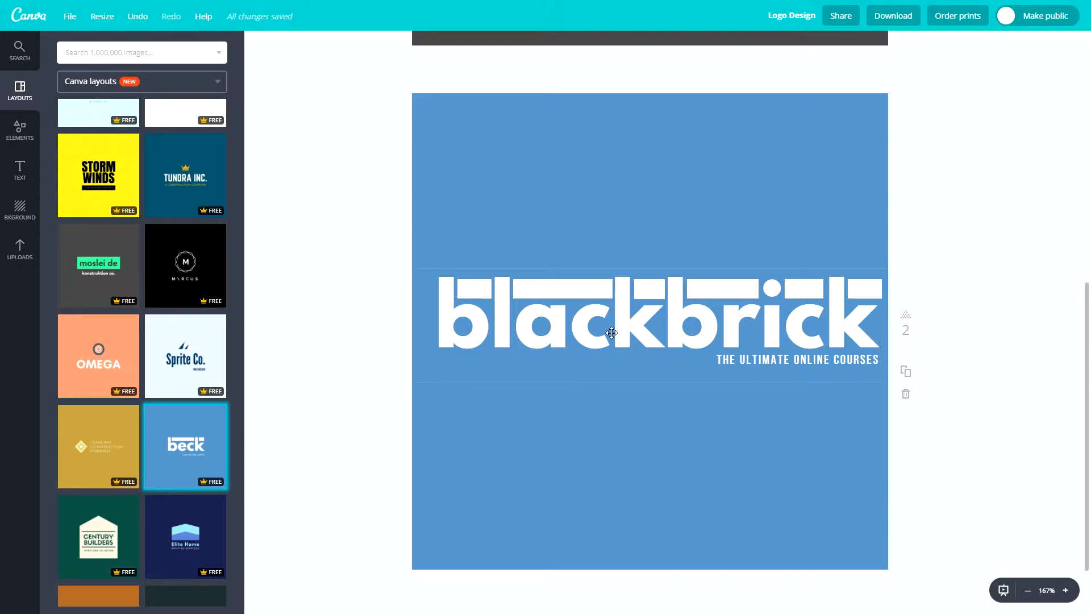
click(610, 332)
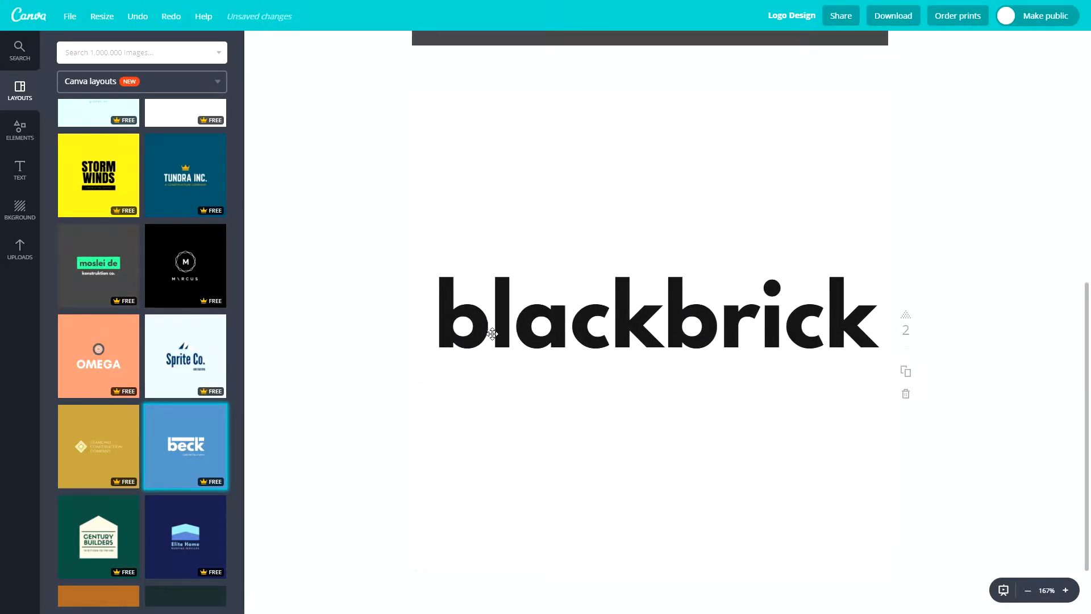
mouse_move(802, 376)
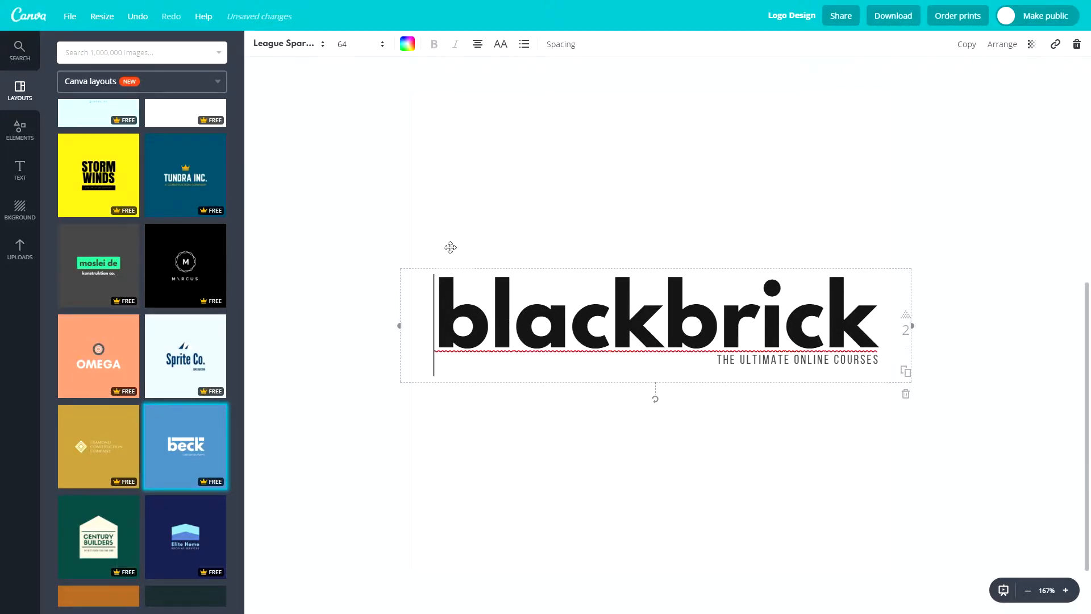
- Colour the bars above the blackbrick wordmark green using the green swatch
click(407, 44)
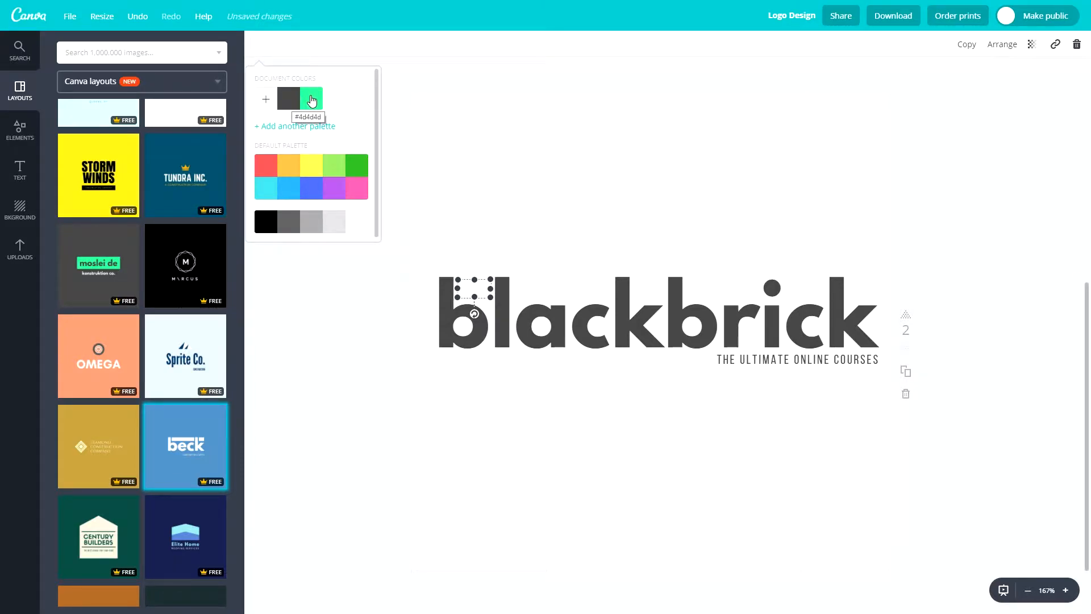
click(311, 99)
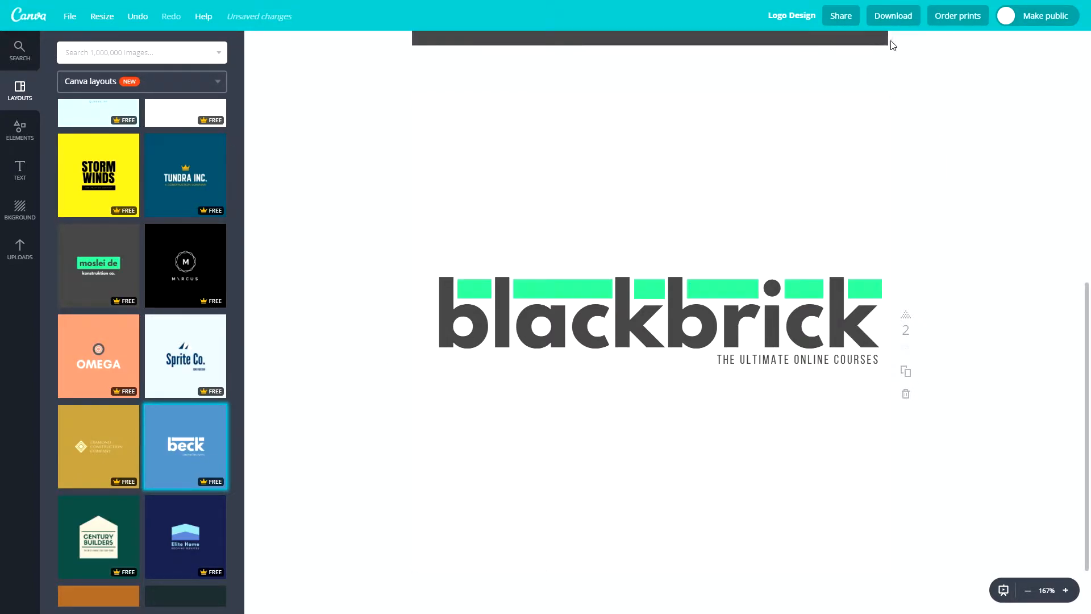
click(892, 15)
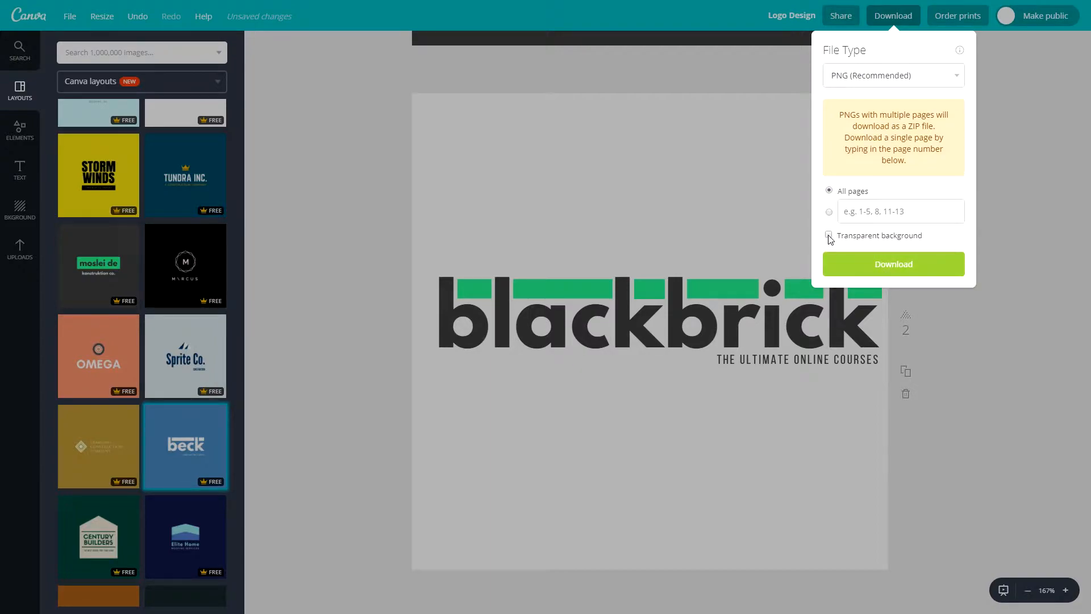
- Export page 2 as a PNG with a transparent background
text(2)
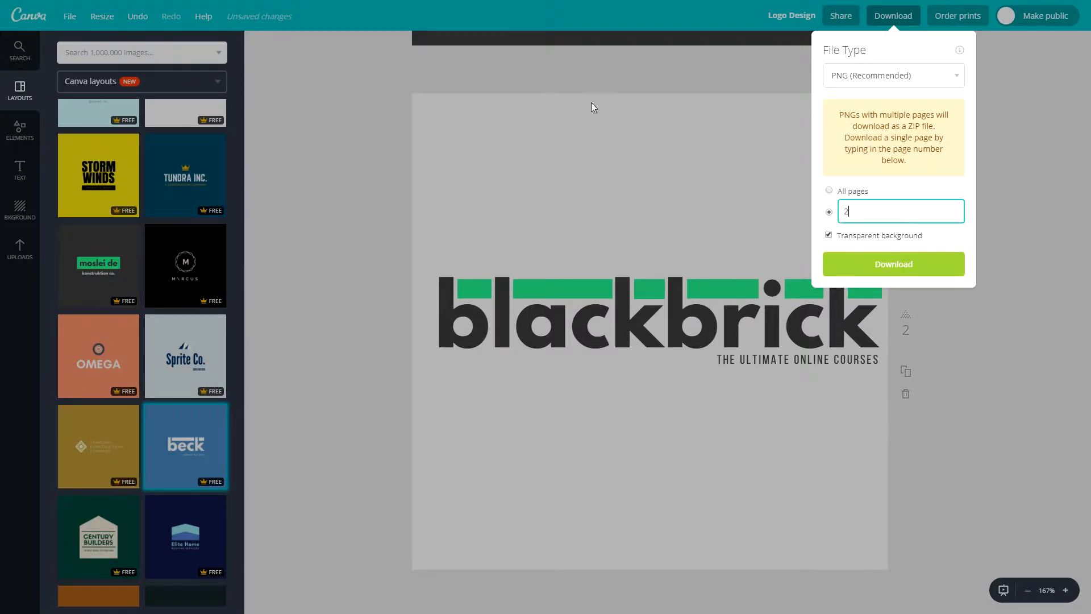
mouse_move(907, 85)
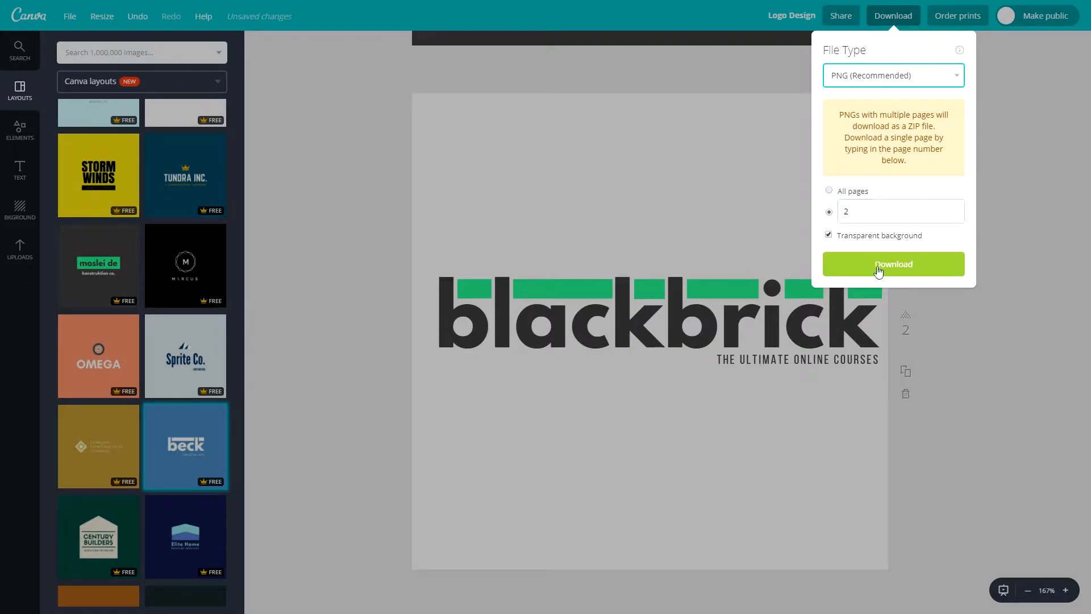
click(892, 264)
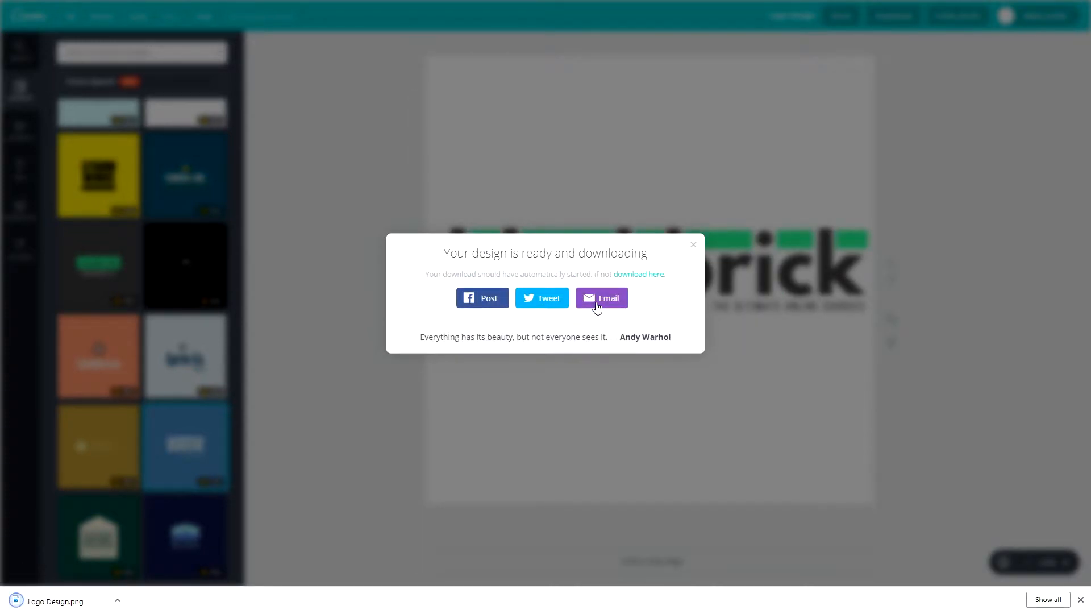
mouse_move(56, 607)
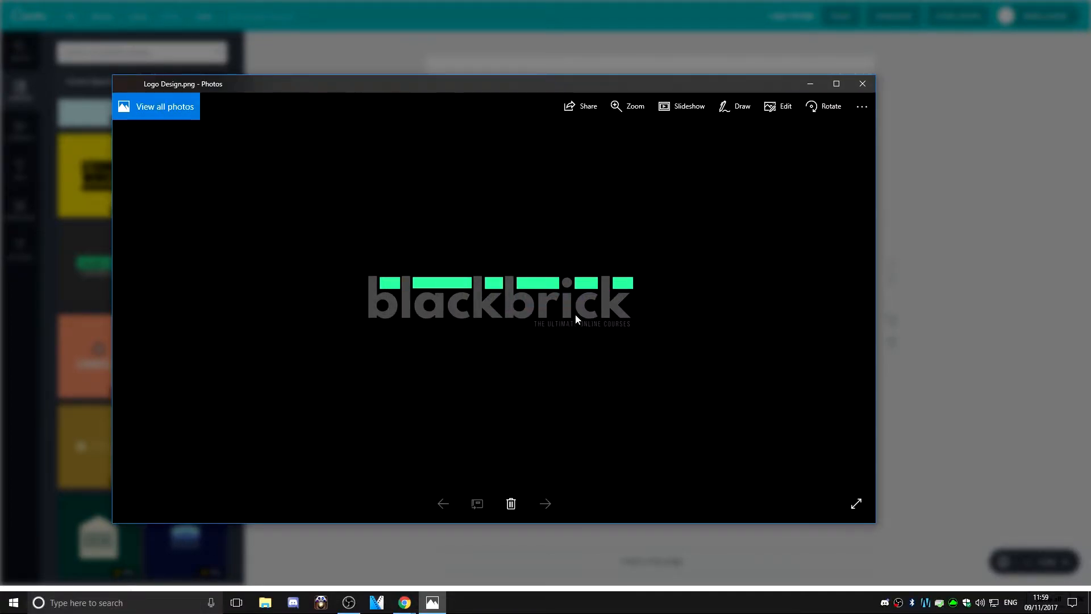
mouse_move(461, 375)
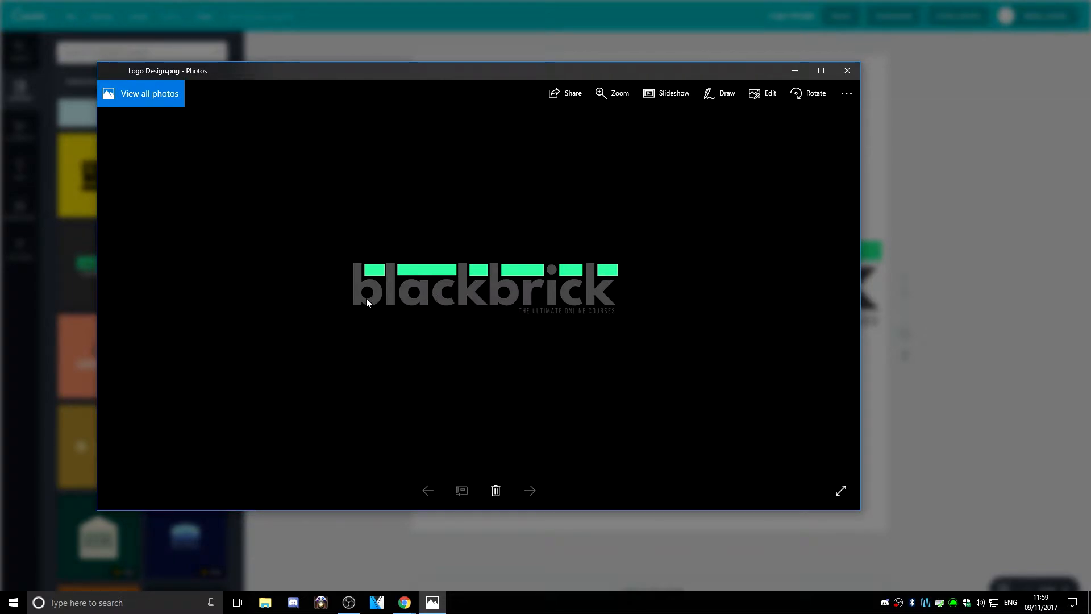
mouse_move(341, 344)
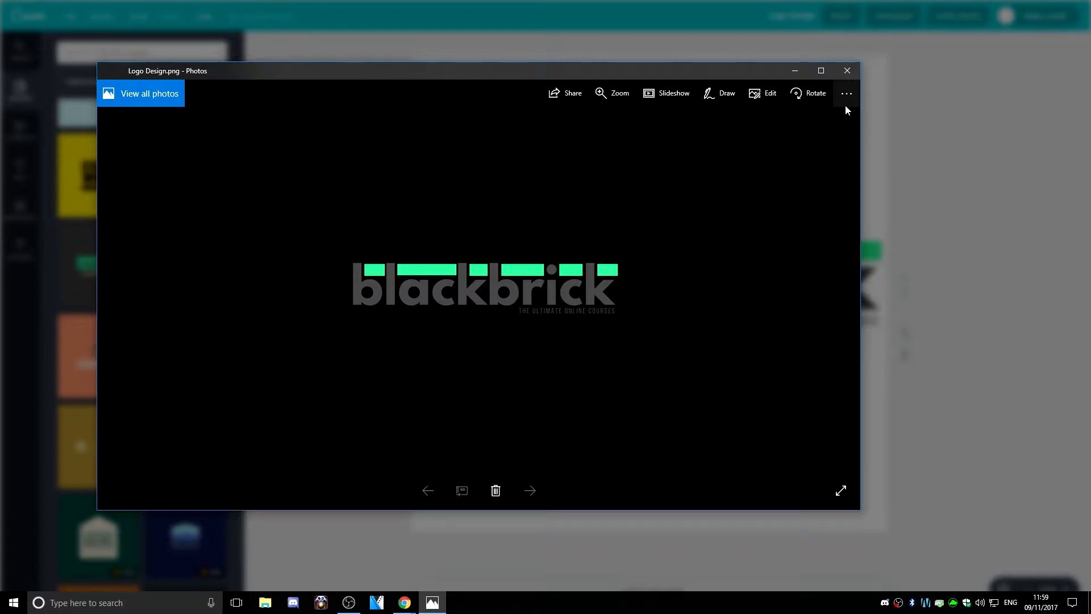
mouse_move(847, 70)
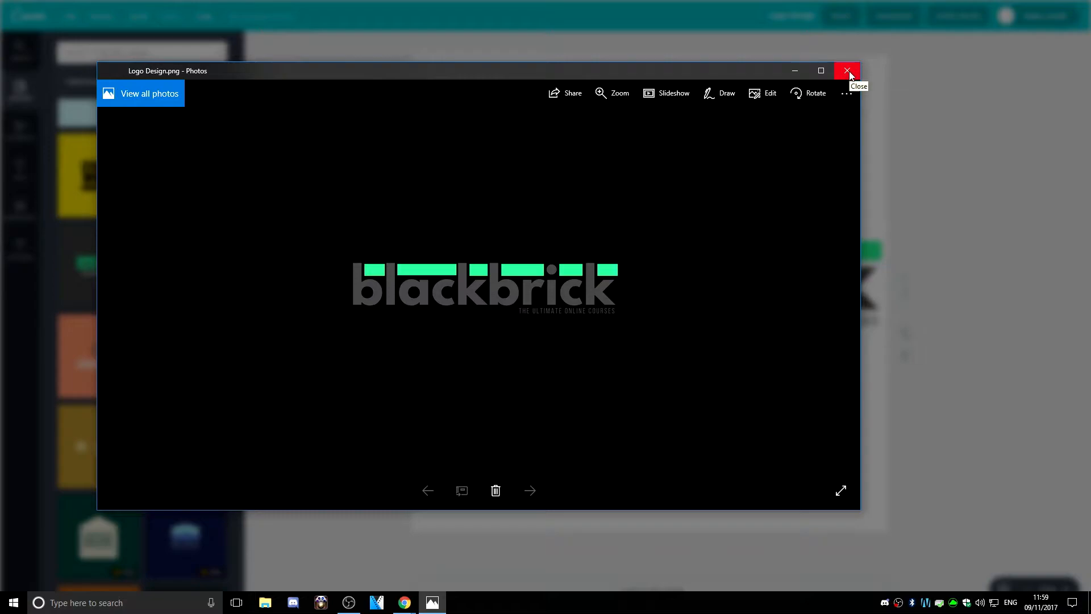
- Close the Logo Design.png preview in Photos after checking the transparent logo
click(847, 71)
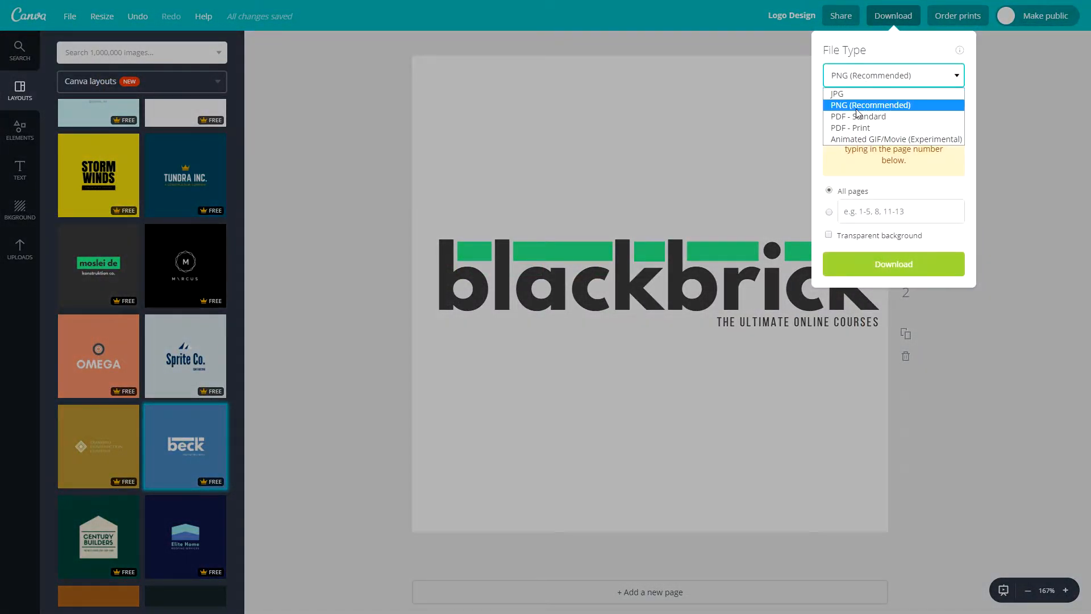
- Download page 2 as Logo Design.jpg and close its Photos preview
click(836, 93)
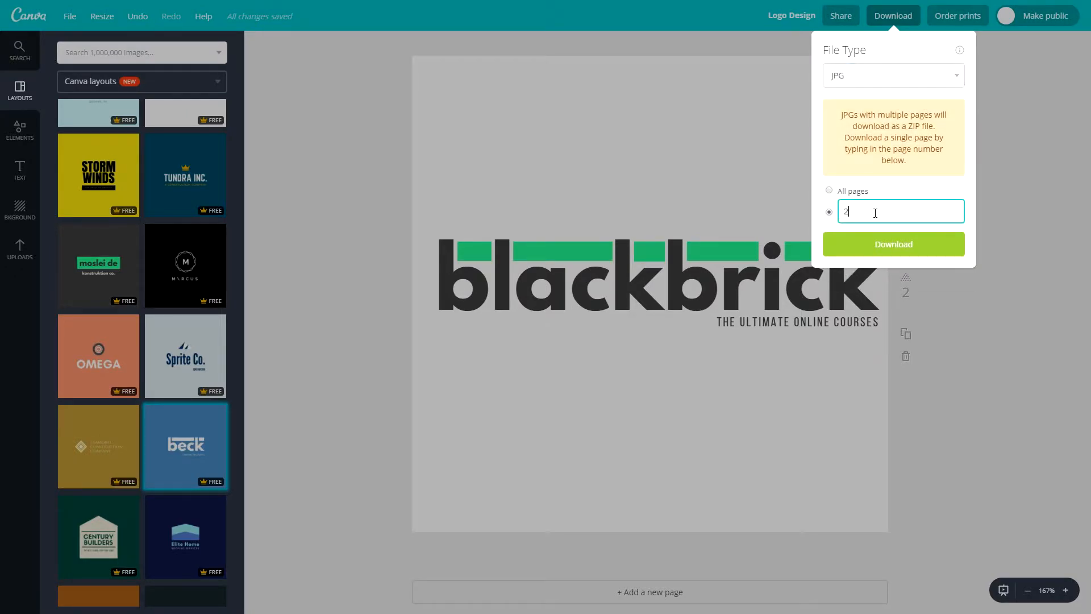
click(893, 244)
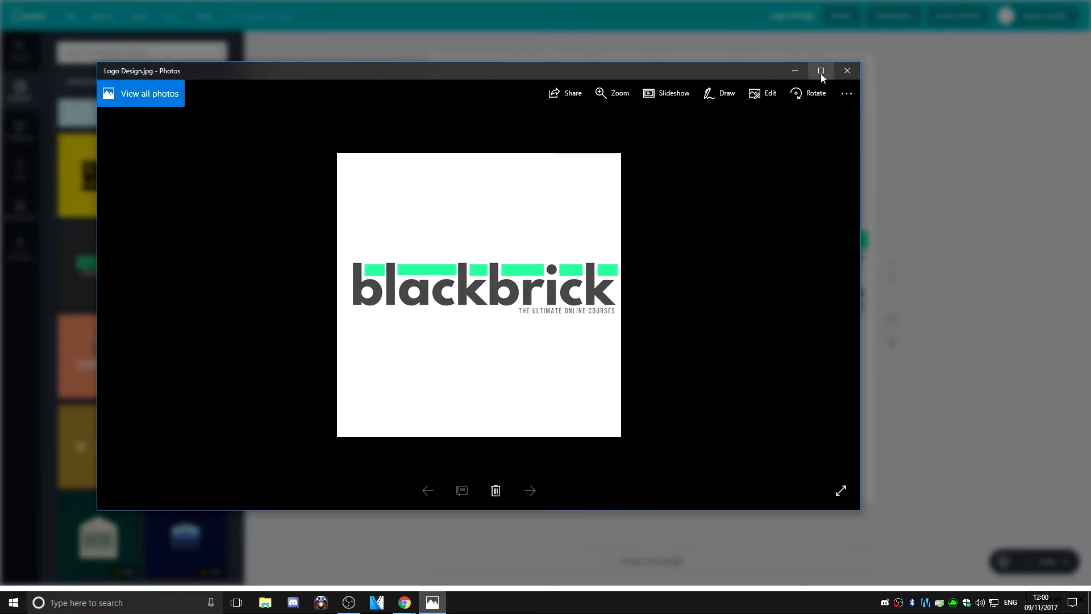
click(846, 71)
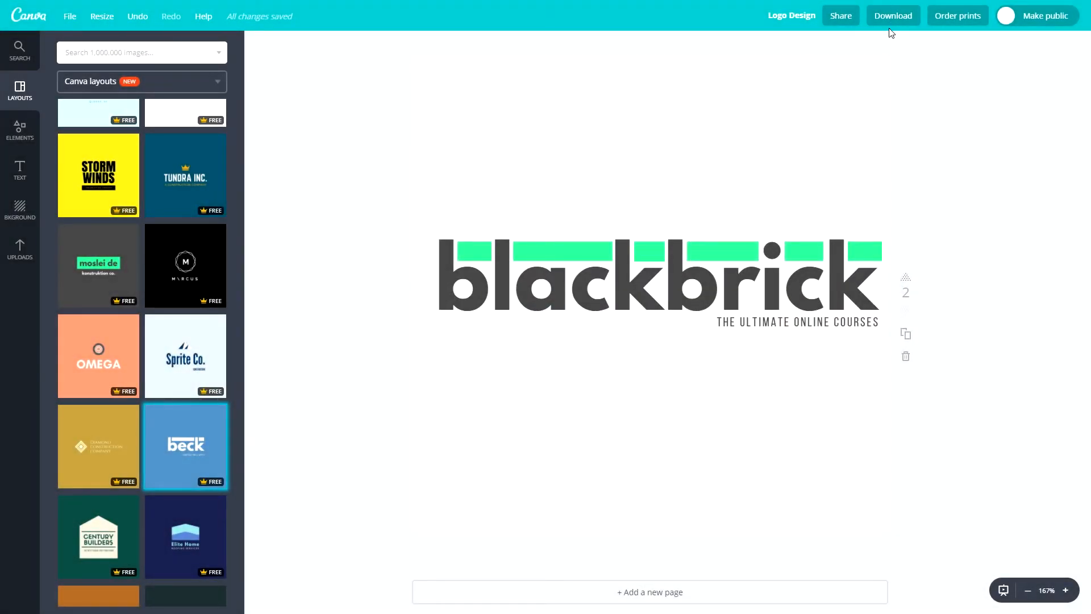
click(893, 16)
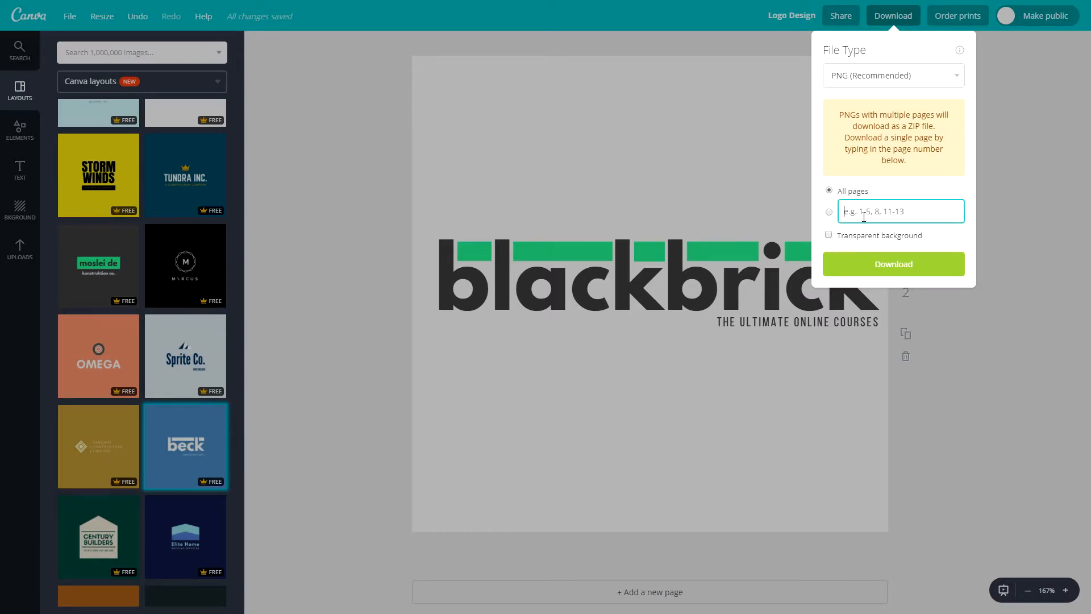
- Download page 2 as a plain PNG, Logo Design (1).png, and dismiss the confirmation
click(893, 264)
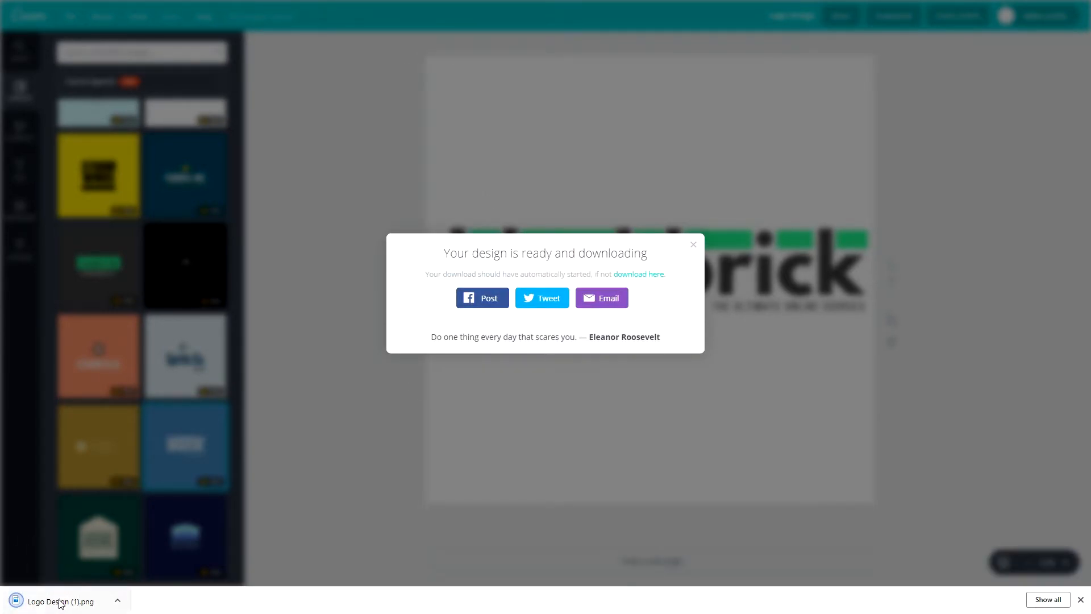
click(62, 601)
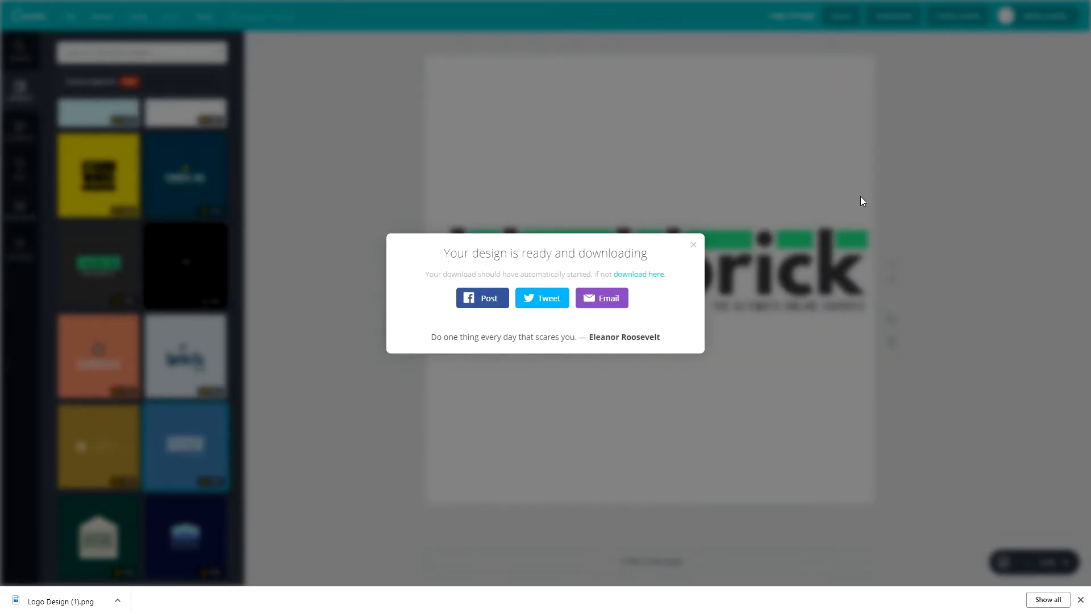
click(693, 245)
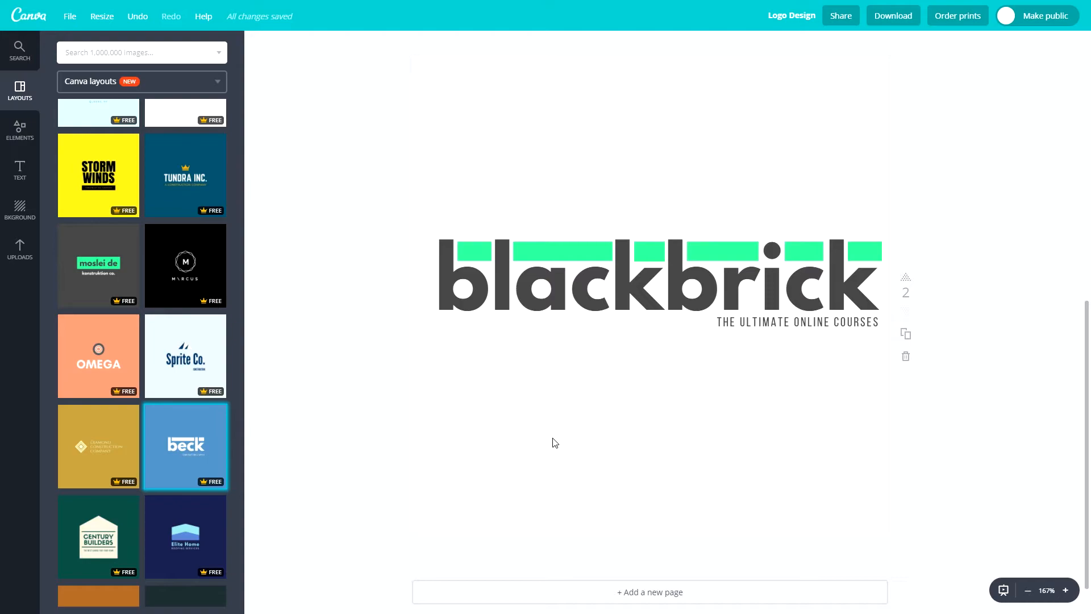
mouse_move(679, 367)
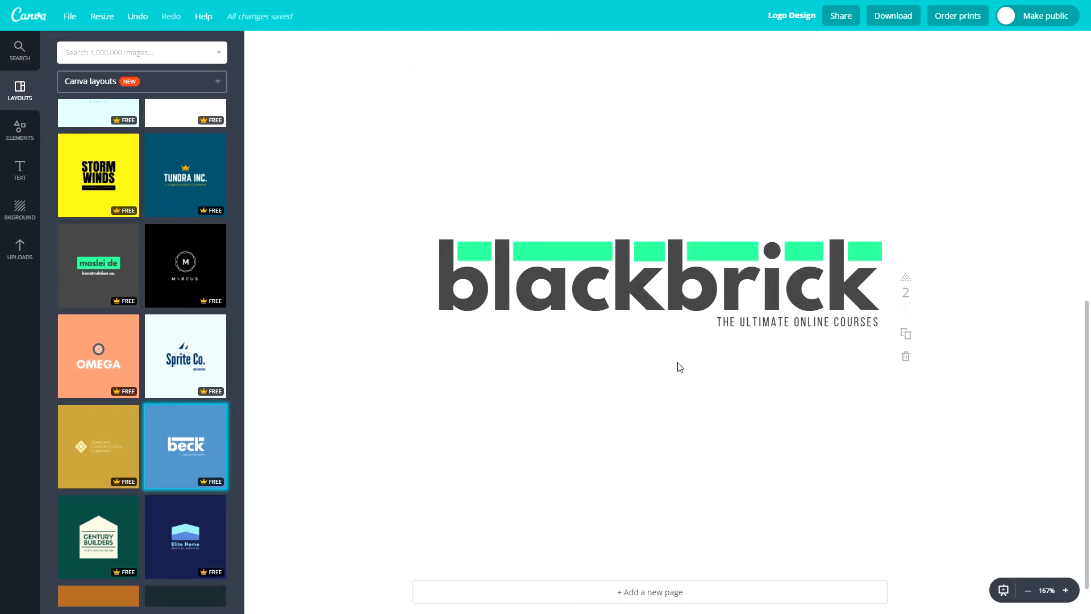
mouse_move(666, 419)
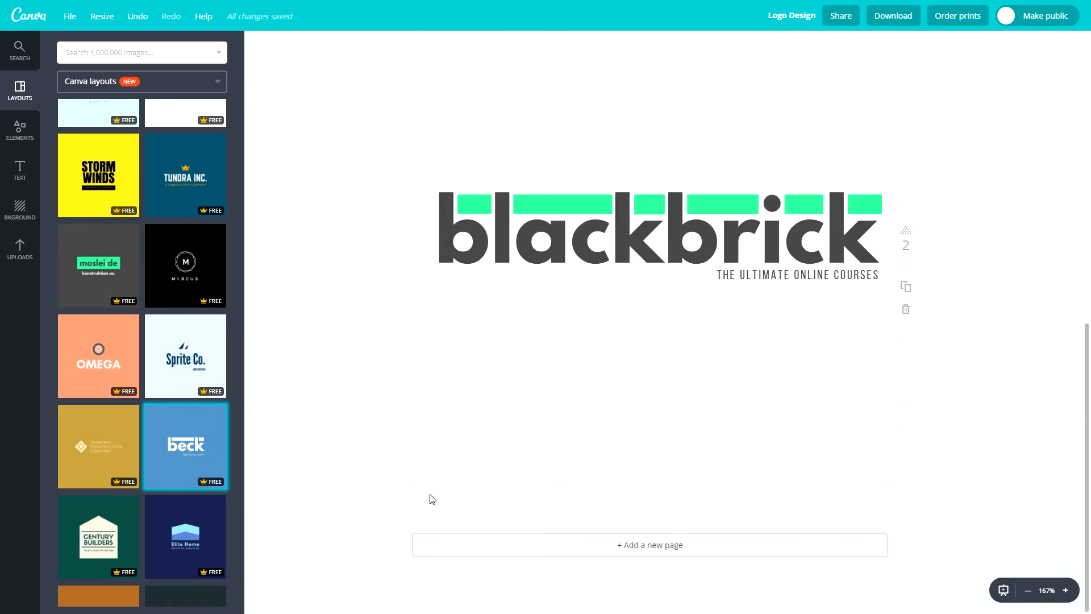
mouse_move(453, 456)
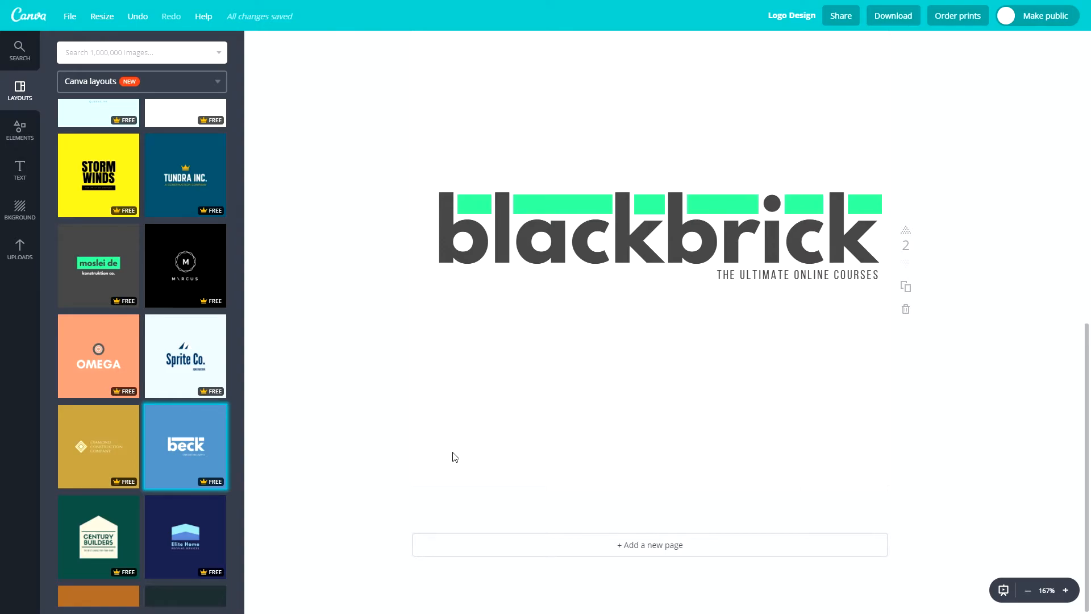
scroll(down, 3)
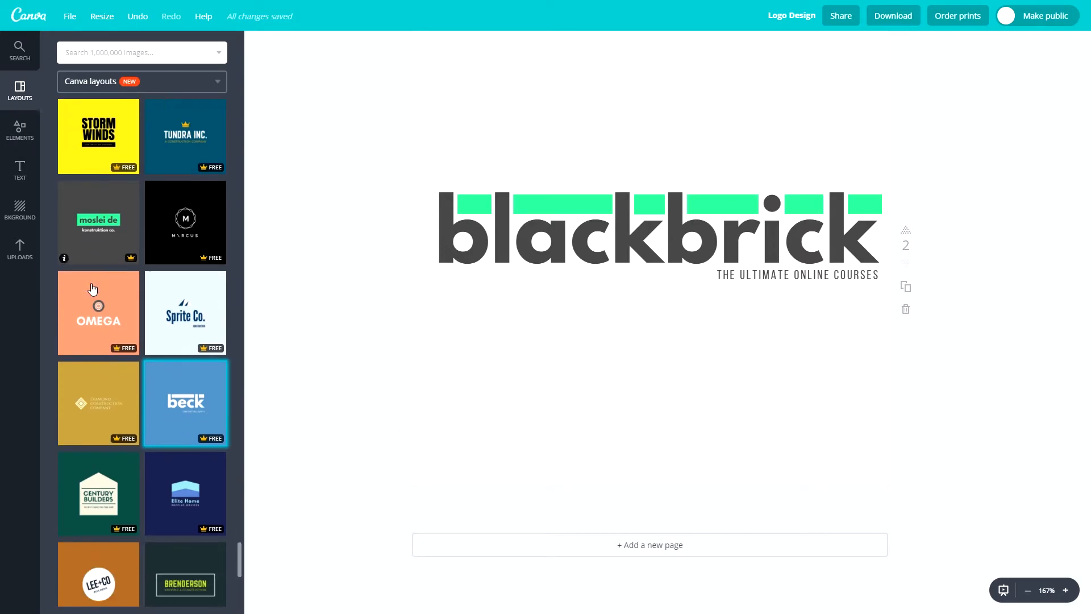
scroll(down, 3)
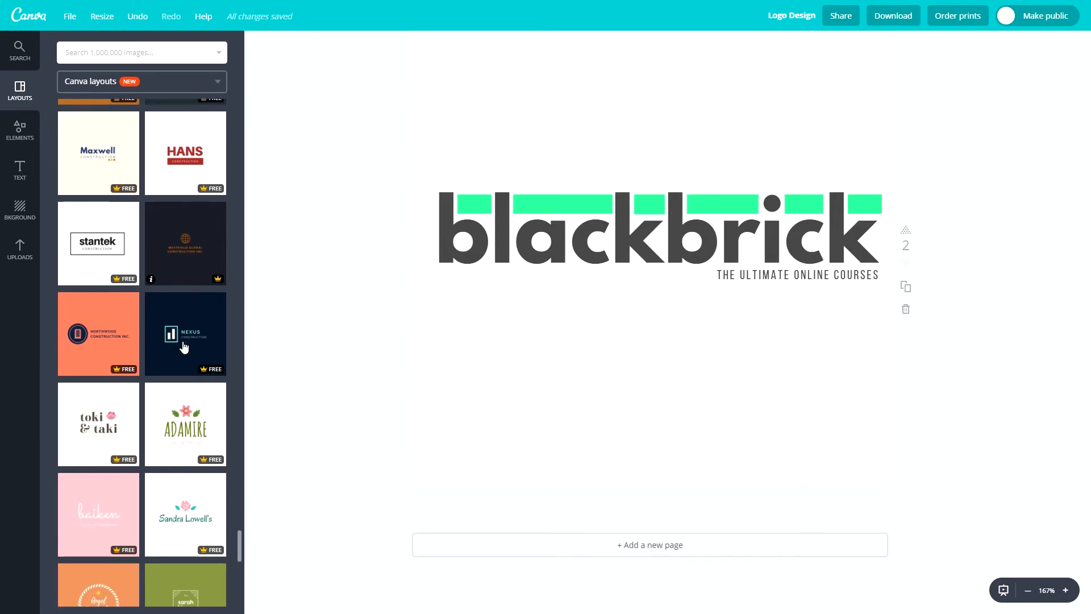
scroll(down, 3)
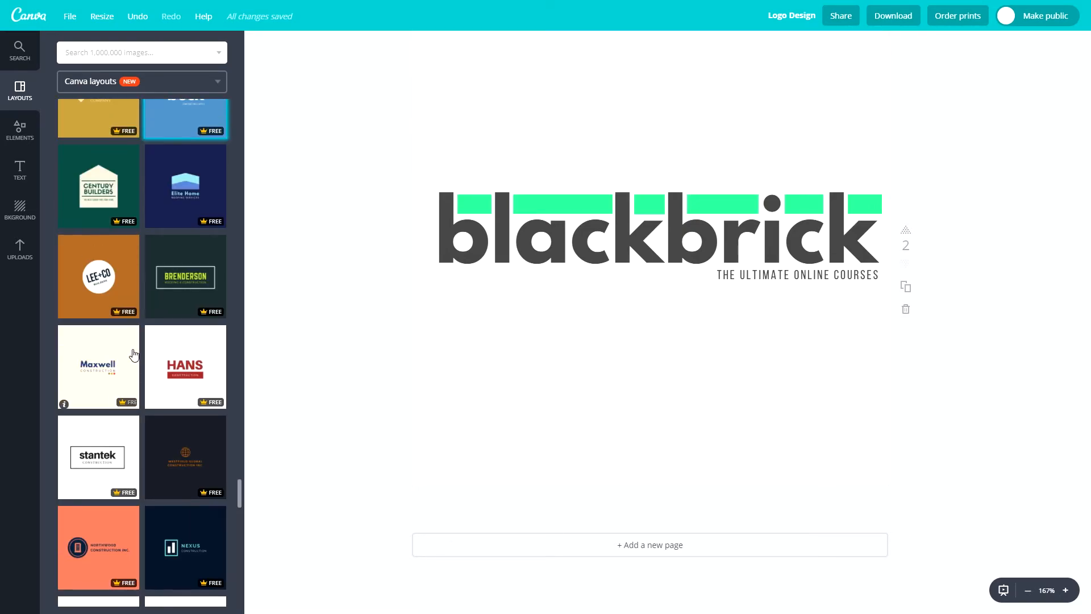
scroll(down, 3)
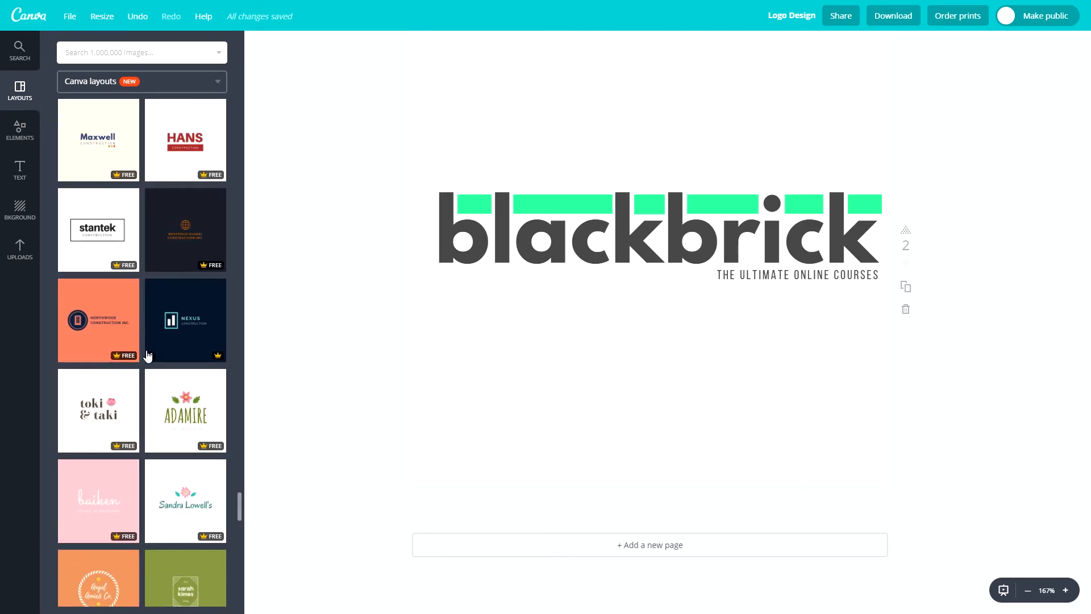
mouse_move(198, 334)
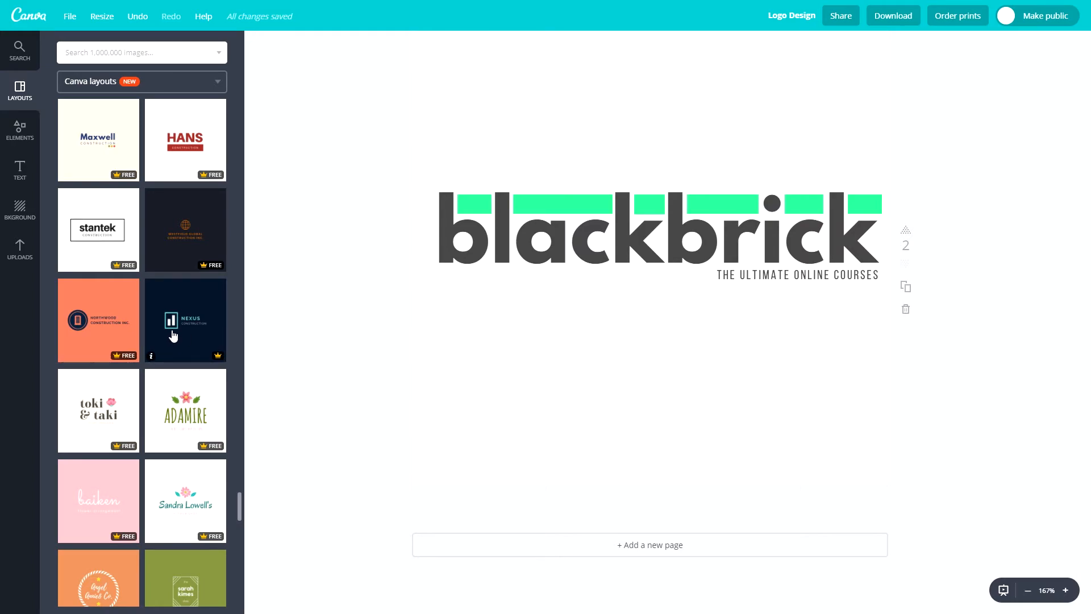
scroll(down, 3)
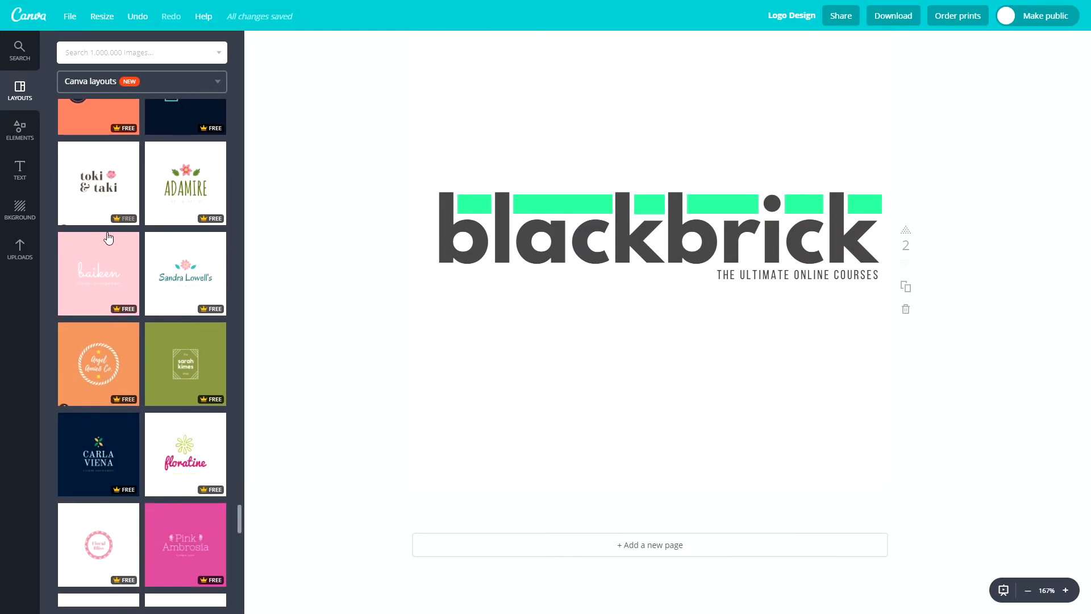
scroll(down, 3)
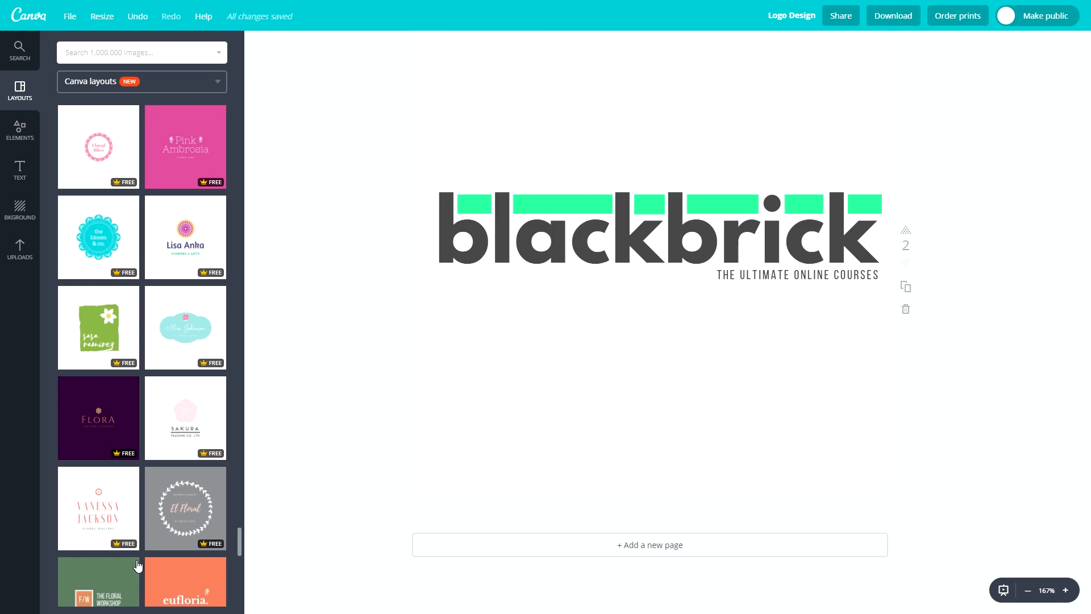
mouse_move(255, 19)
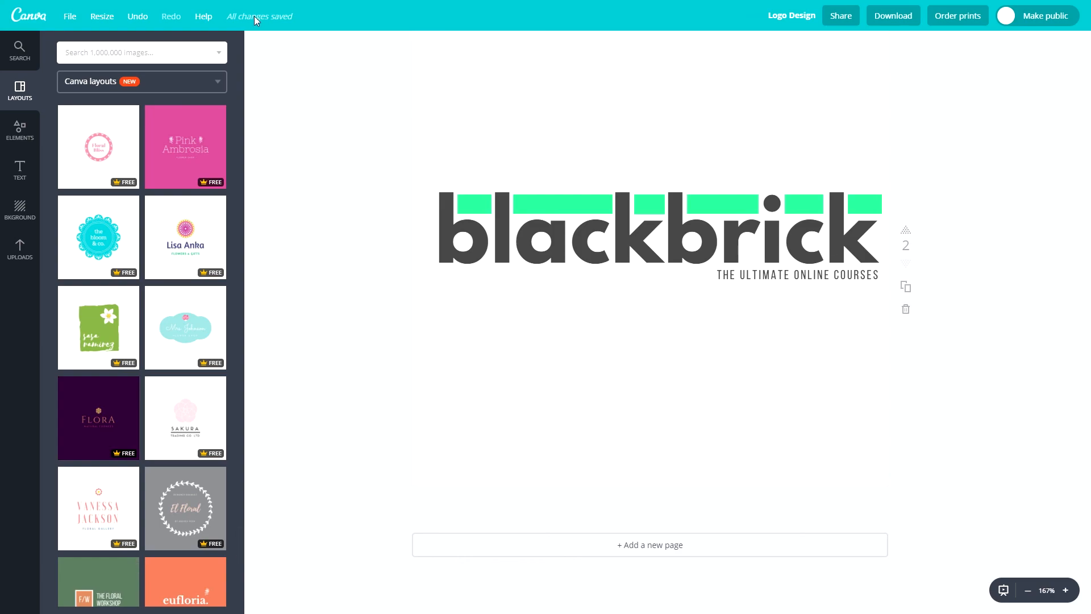